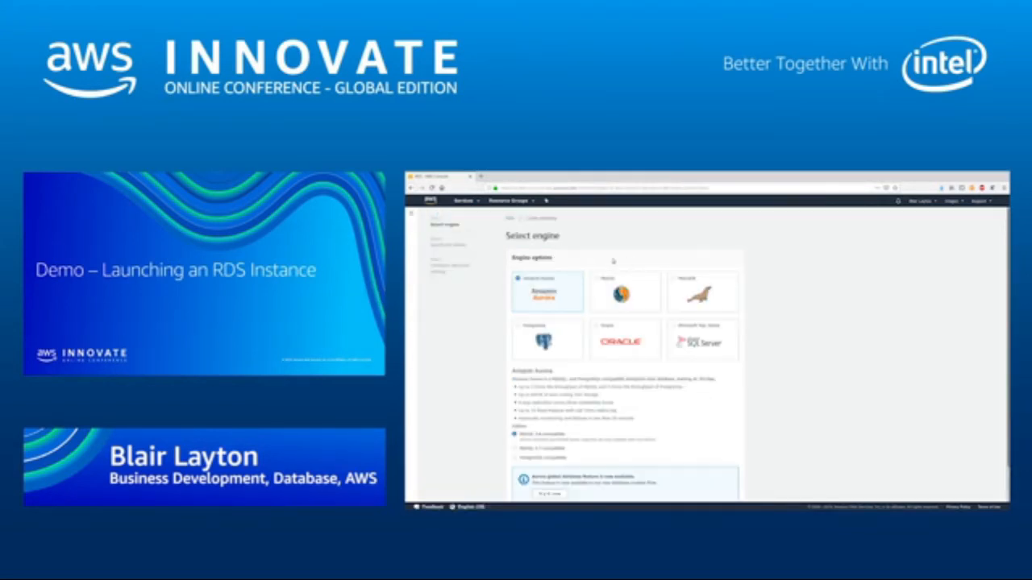
Choose the MySQL engine and the Dev/Test - MySQL use case.
click(624, 292)
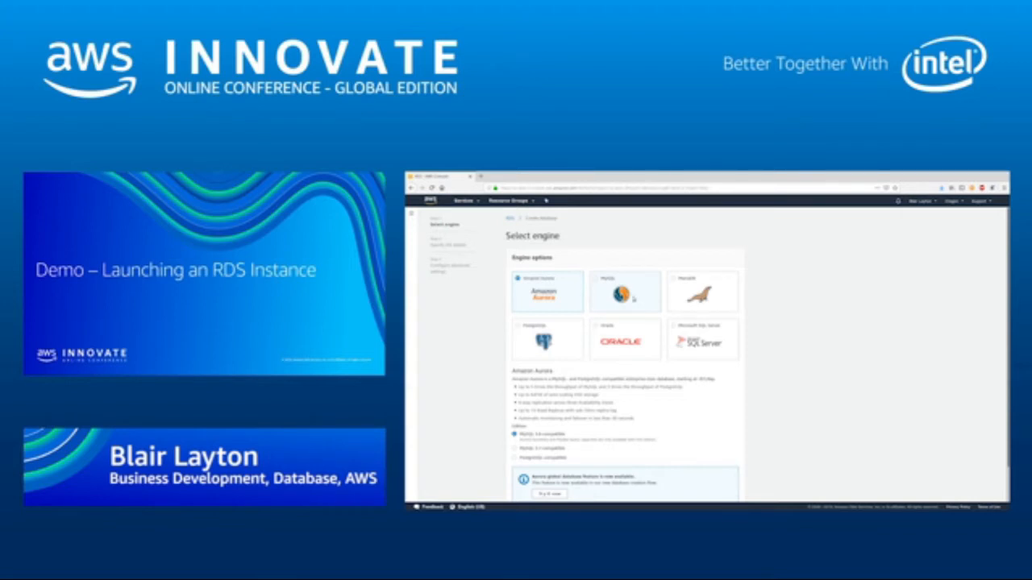
click(624, 291)
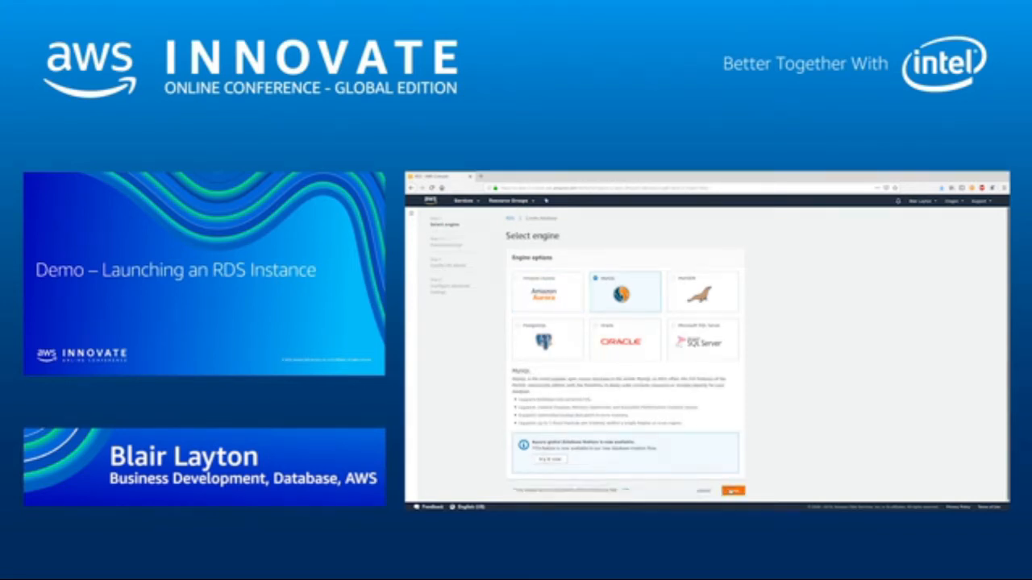
click(732, 490)
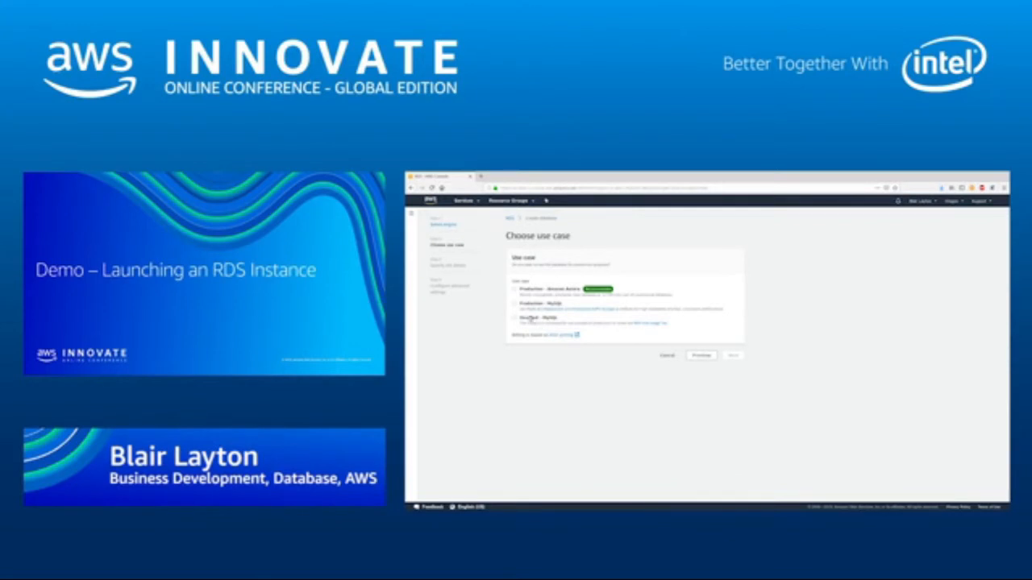
click(514, 317)
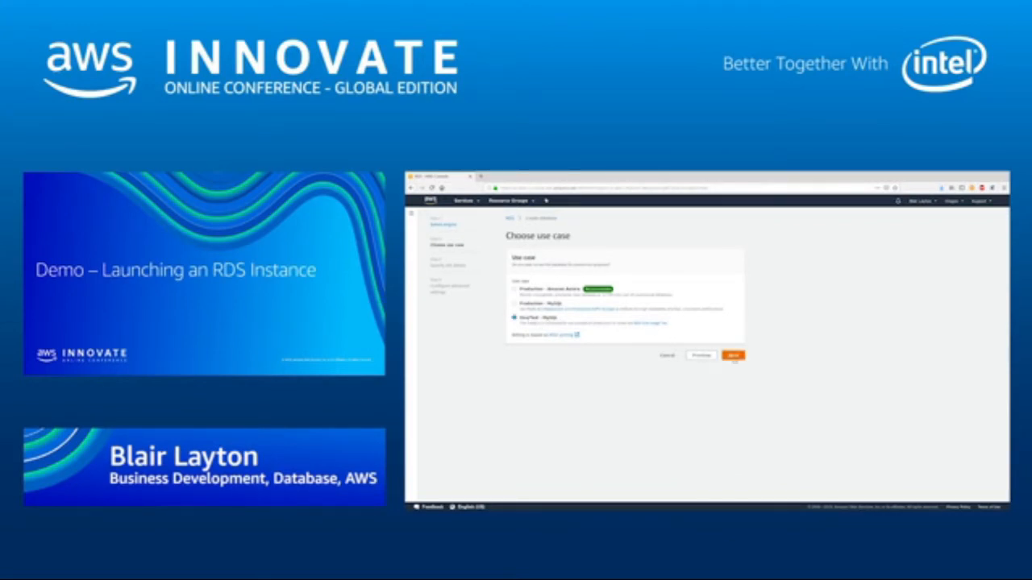
Pick a MySQL engine version on the DB details step and scroll toward Settings.
click(732, 356)
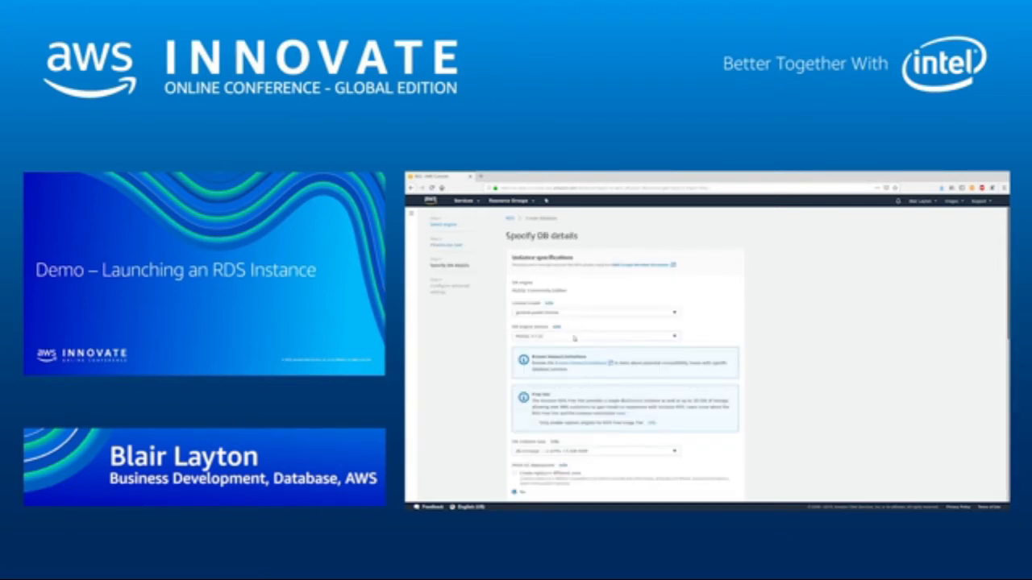
click(594, 336)
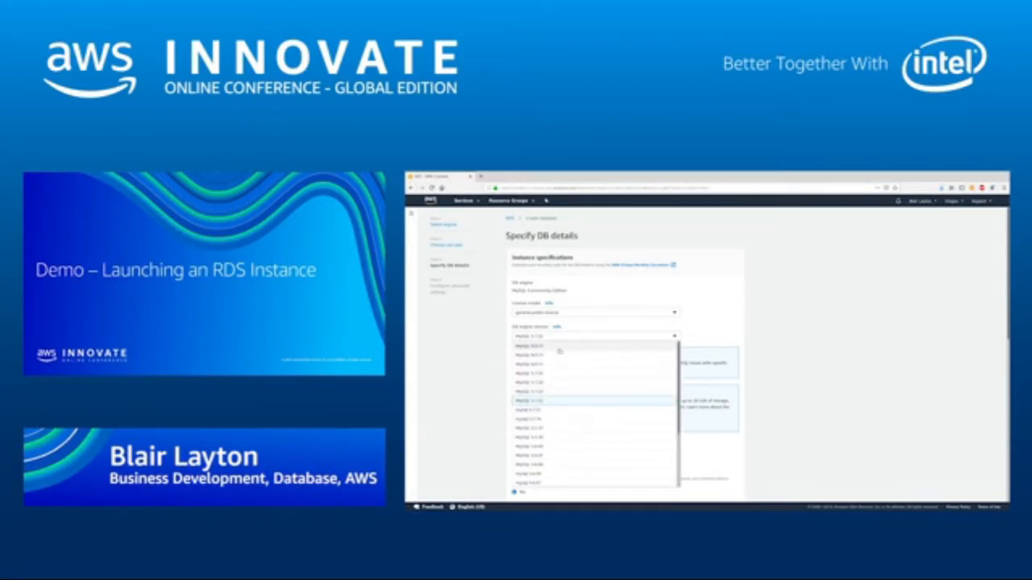
click(595, 336)
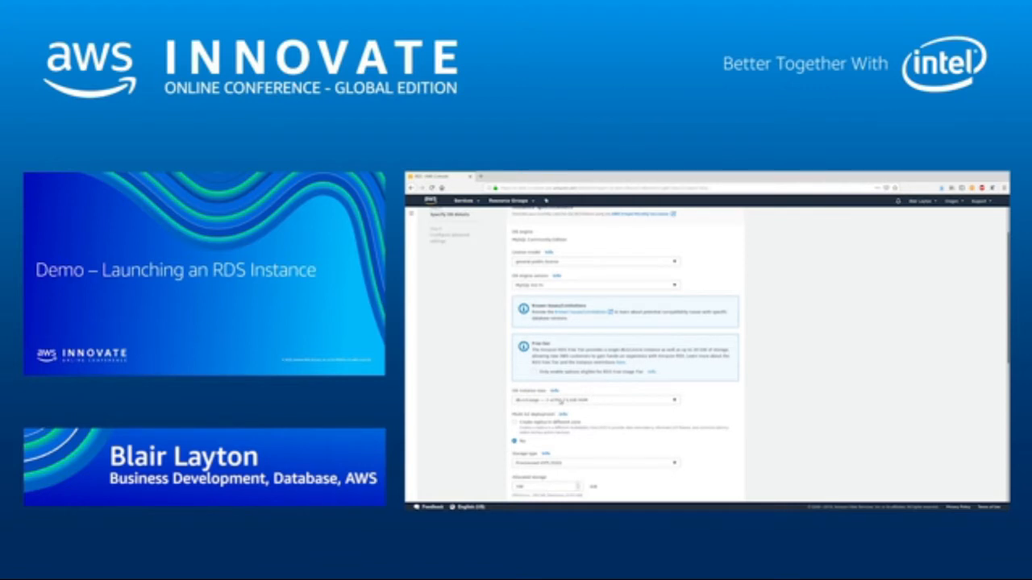
click(594, 400)
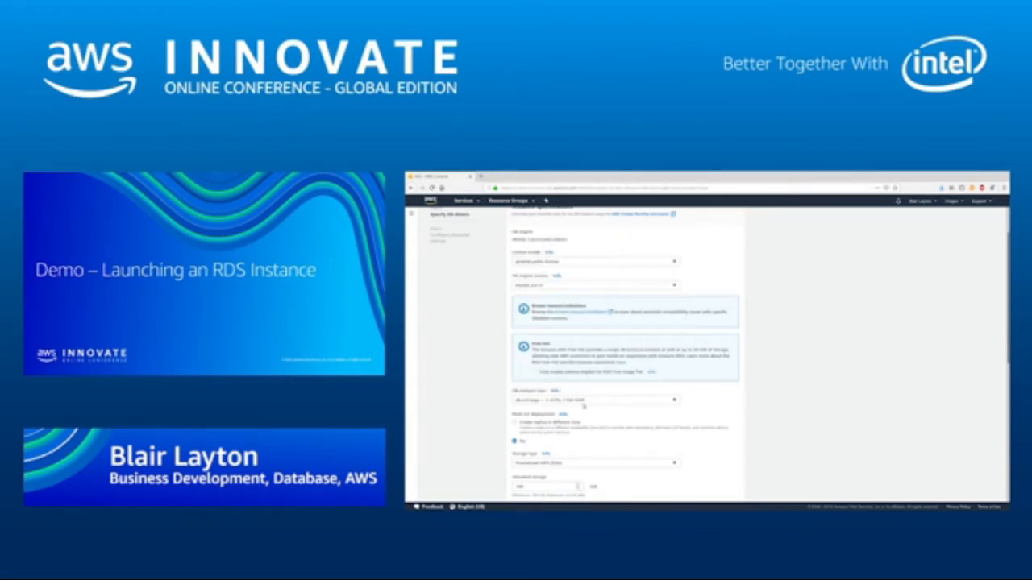
scroll(down, 3)
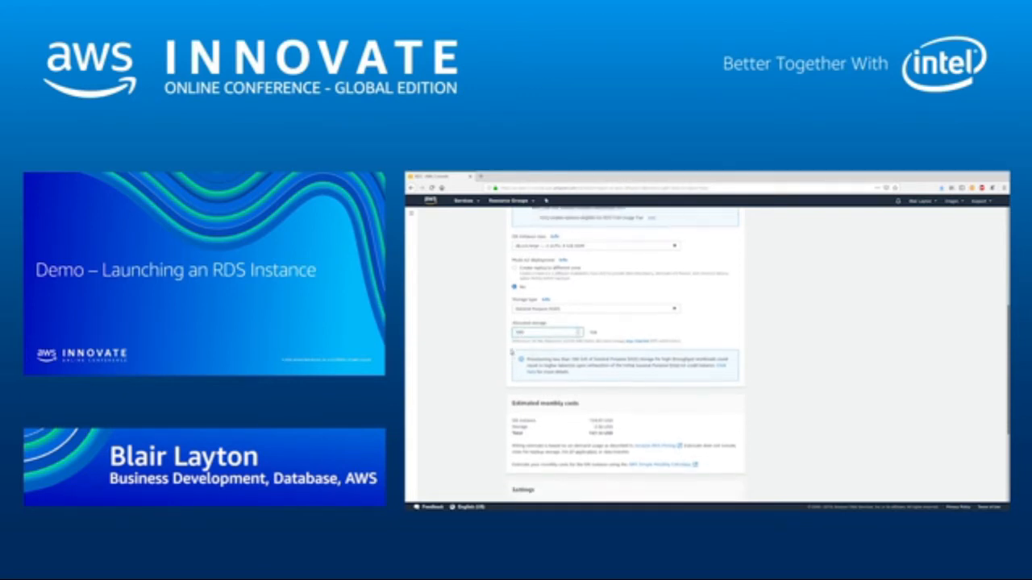
scroll(down, 3)
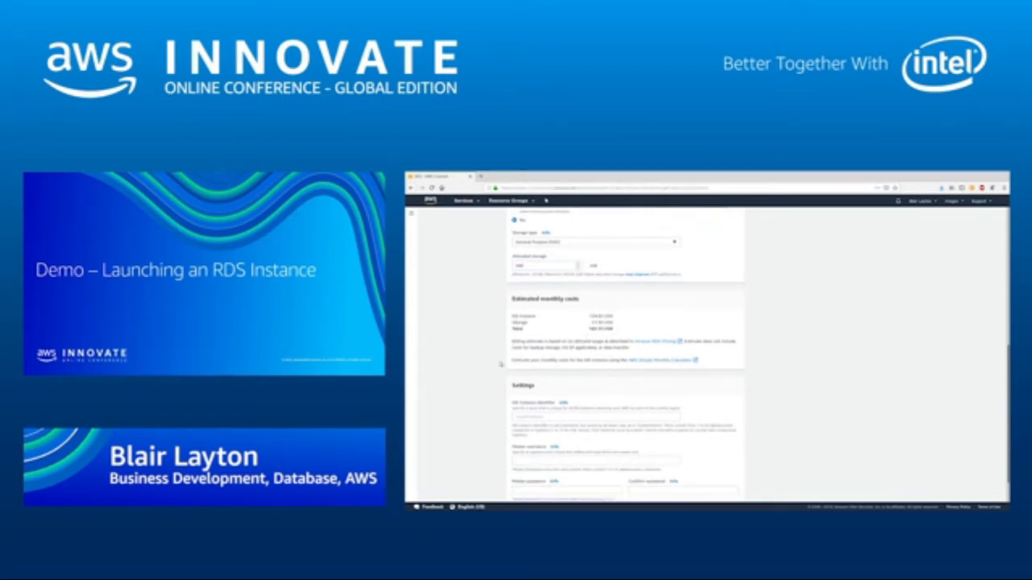
scroll(down, 3)
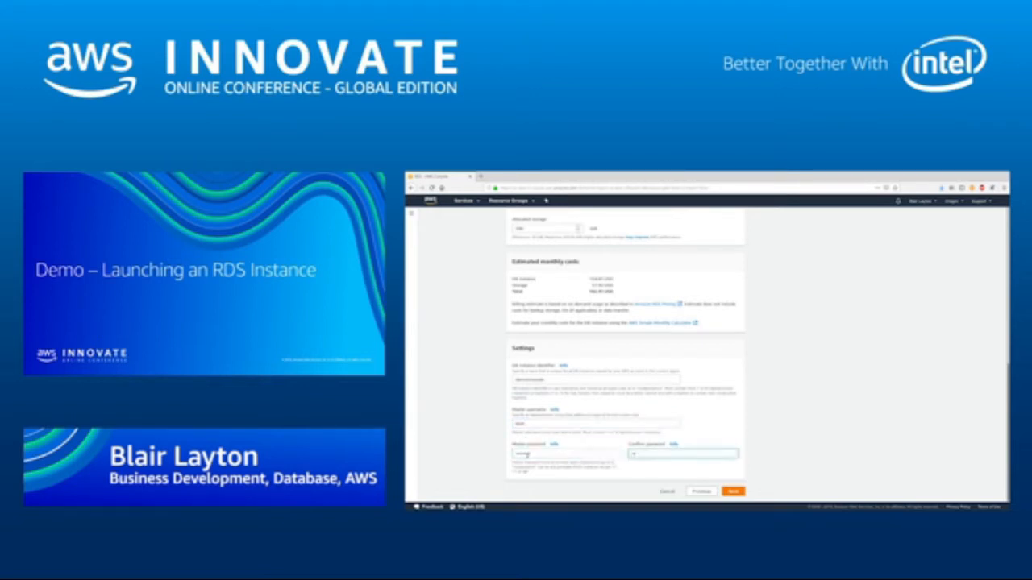
text(password)
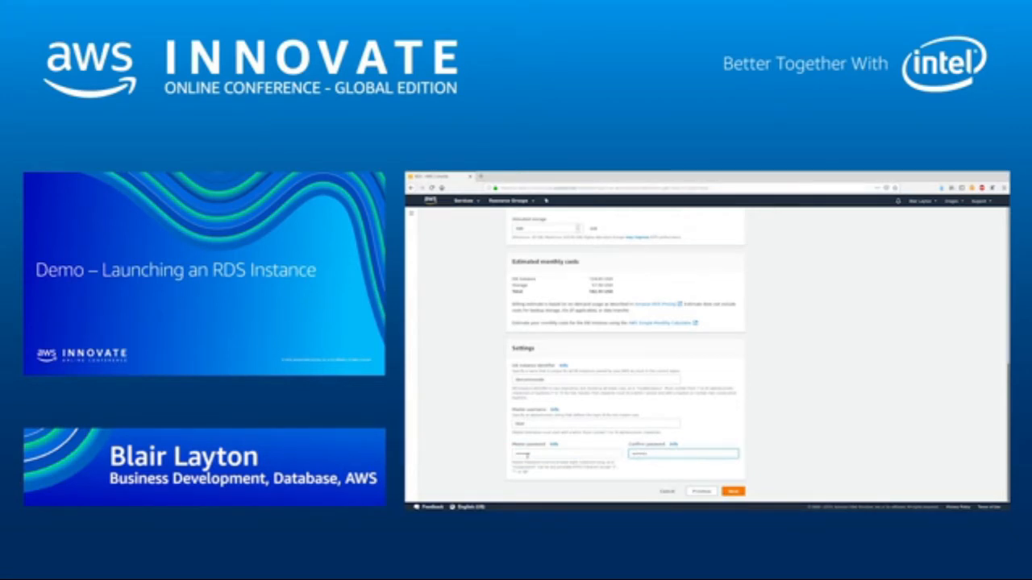
On the advanced settings step, choose an existing VPC security group from the dropdown.
click(732, 491)
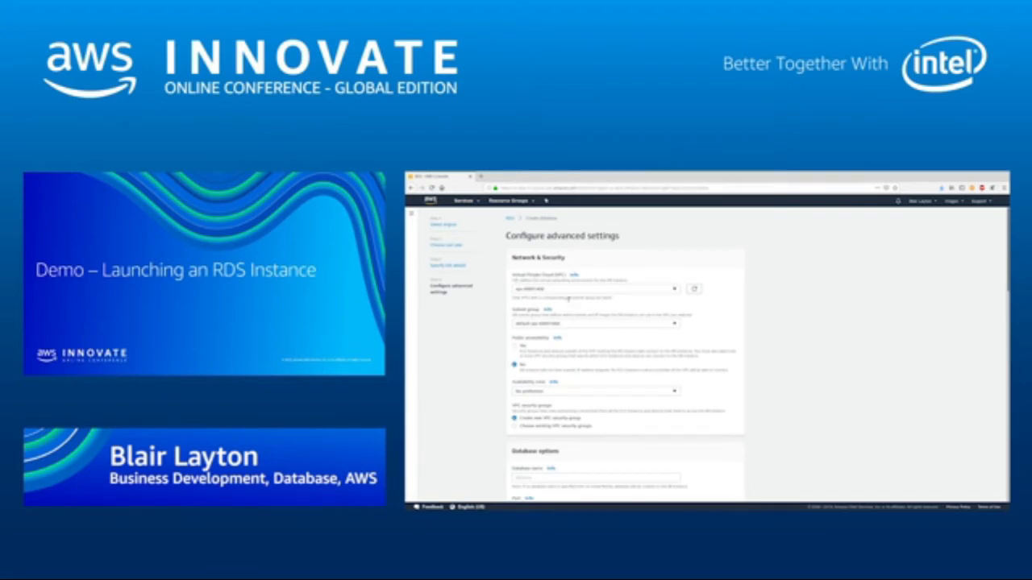
mouse_move(574, 327)
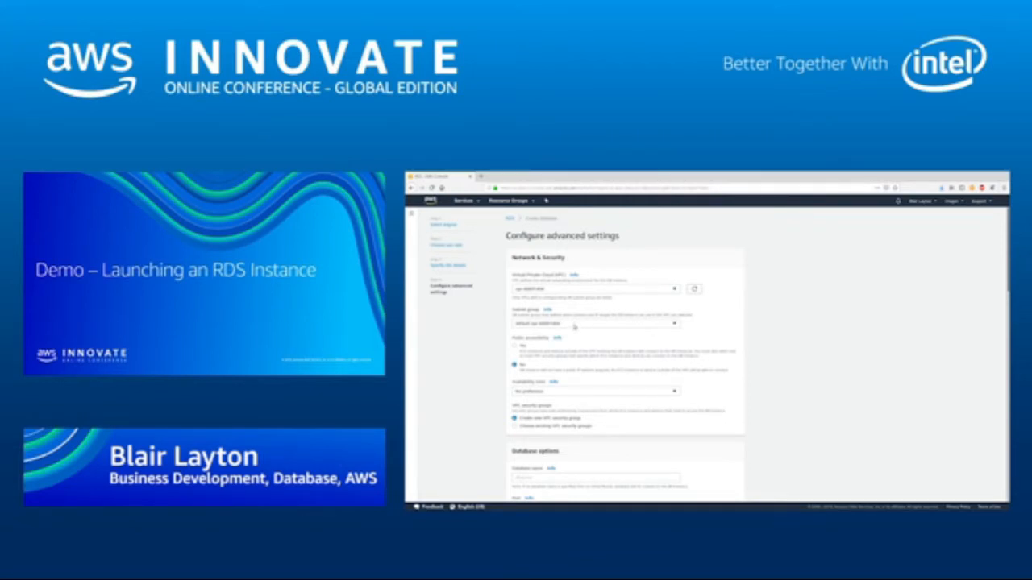
mouse_move(575, 327)
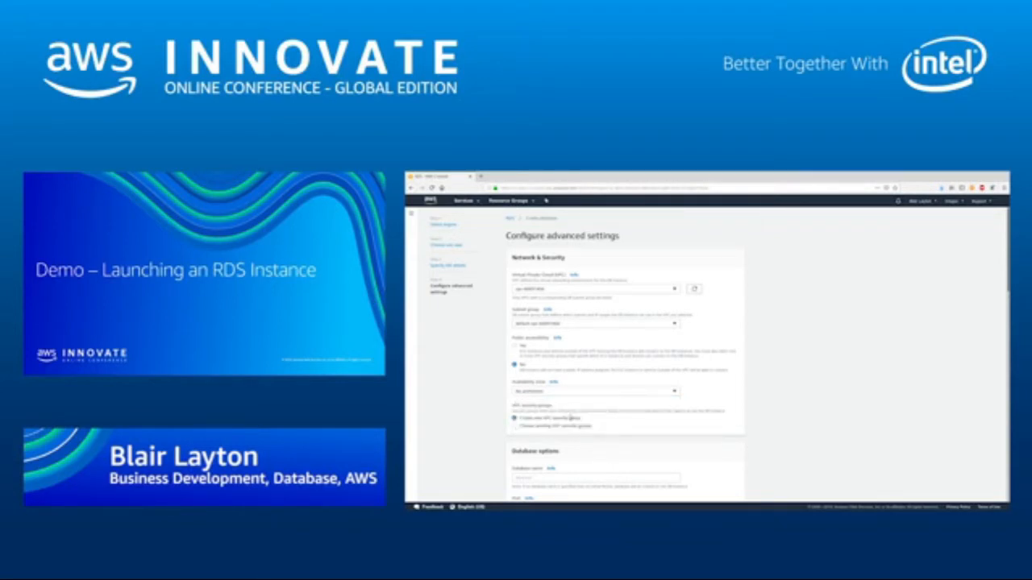
scroll(down, 3)
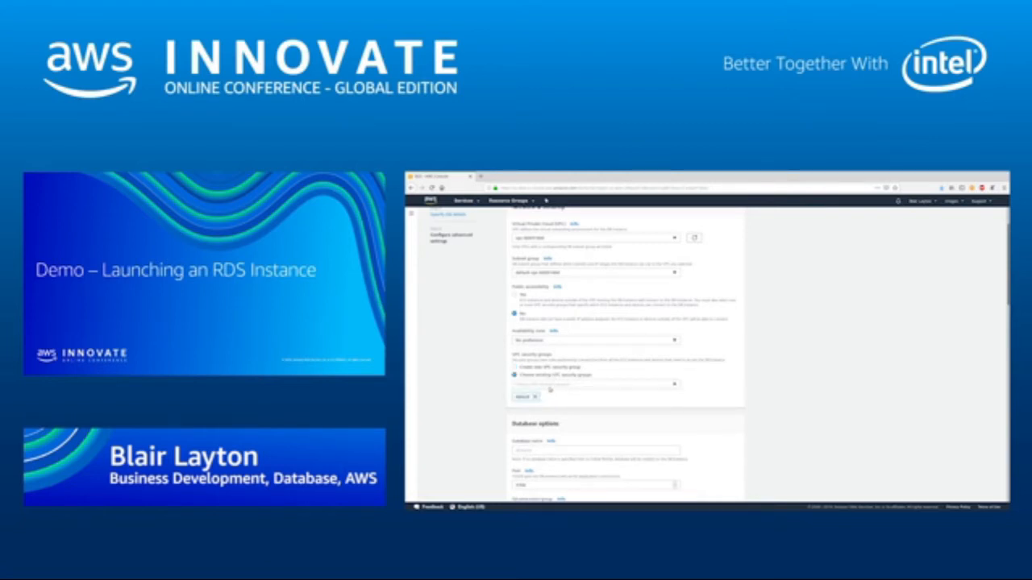
click(595, 385)
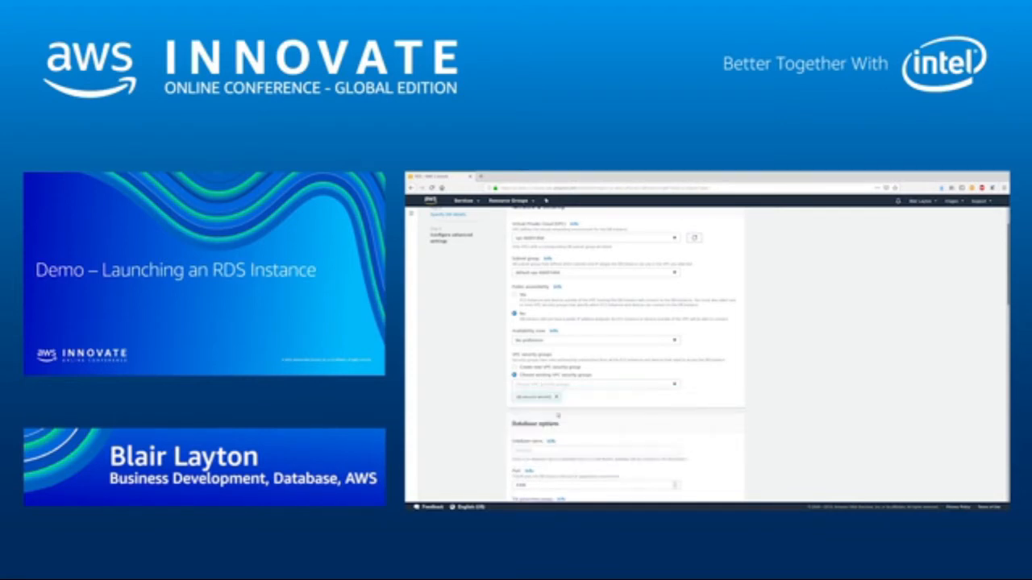
Scroll to Database options and enter a database name.
scroll(down, 3)
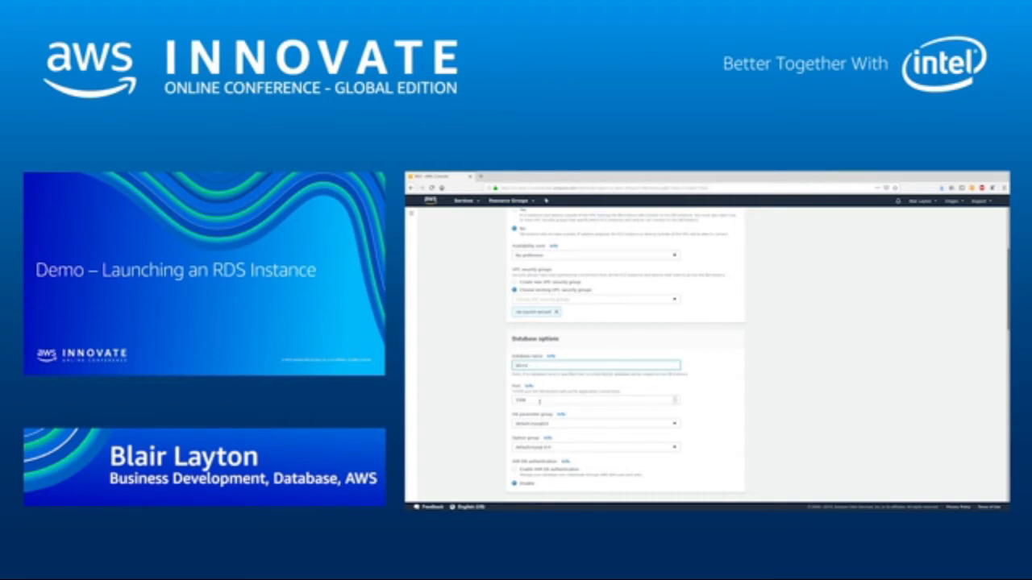
scroll(down, 3)
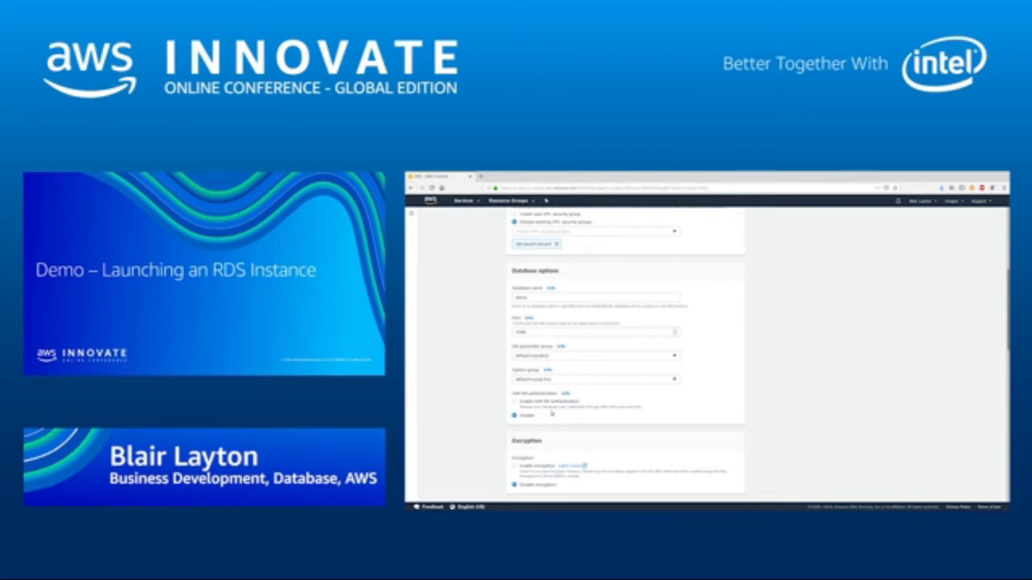
Enable encryption using the default master key.
scroll(down, 3)
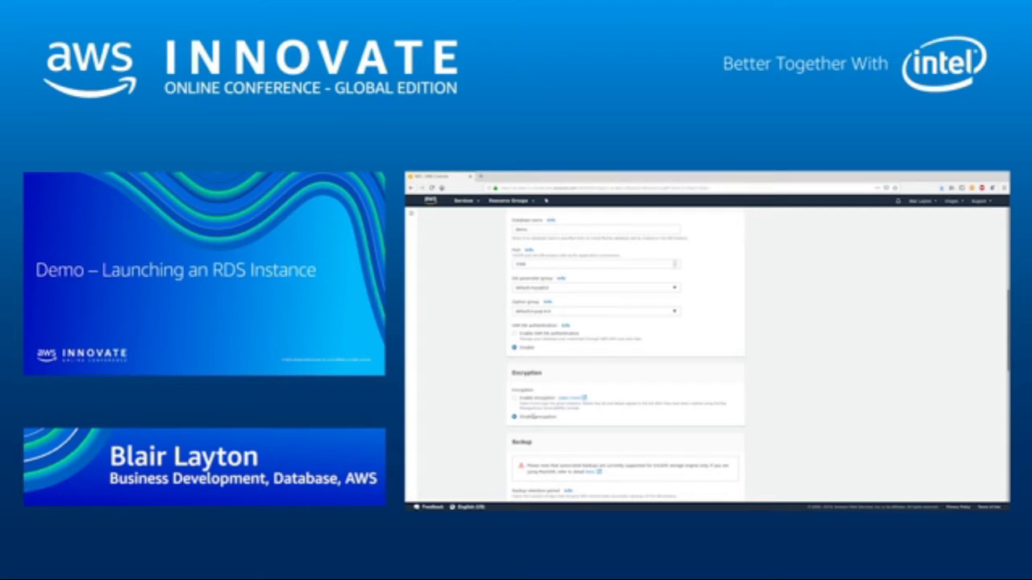
click(515, 398)
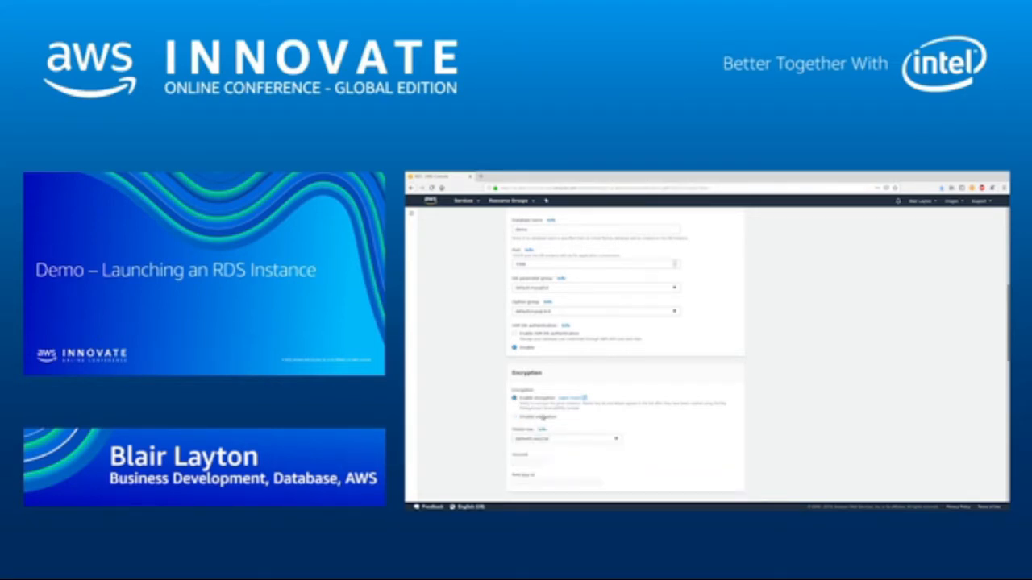
scroll(down, 3)
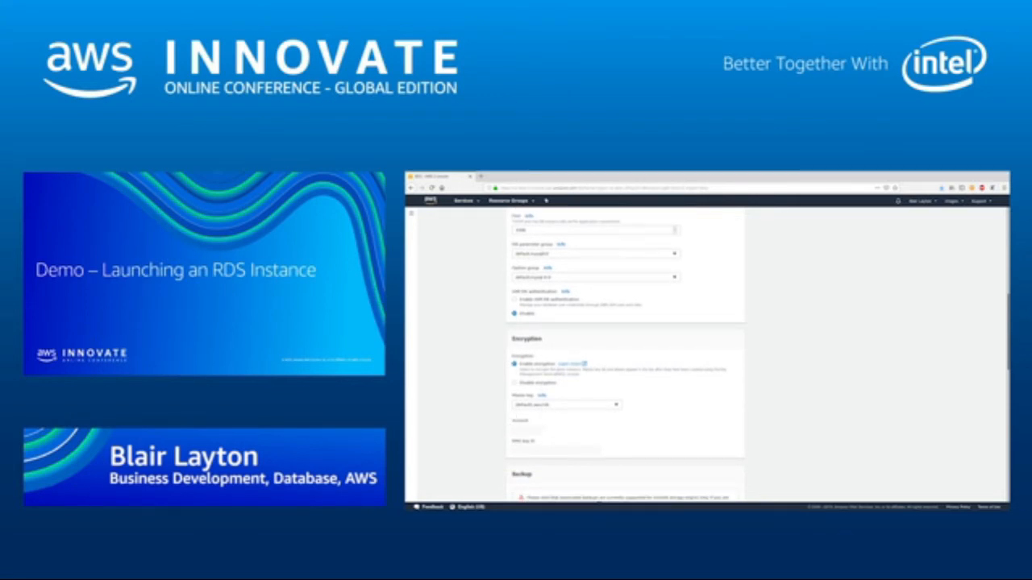
scroll(down, 3)
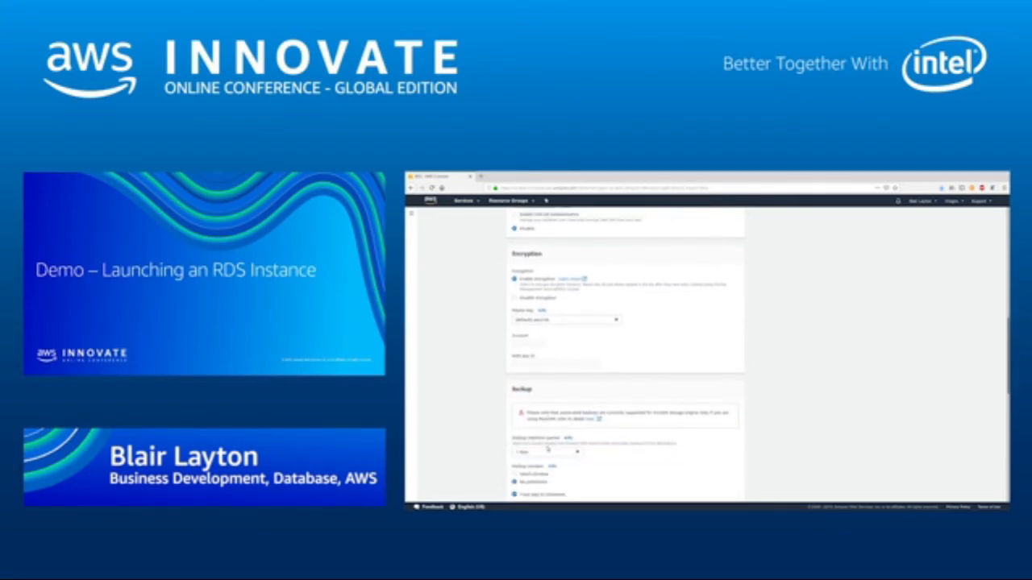
Set a custom backup window start time and duration, keeping 7-day retention.
scroll(down, 3)
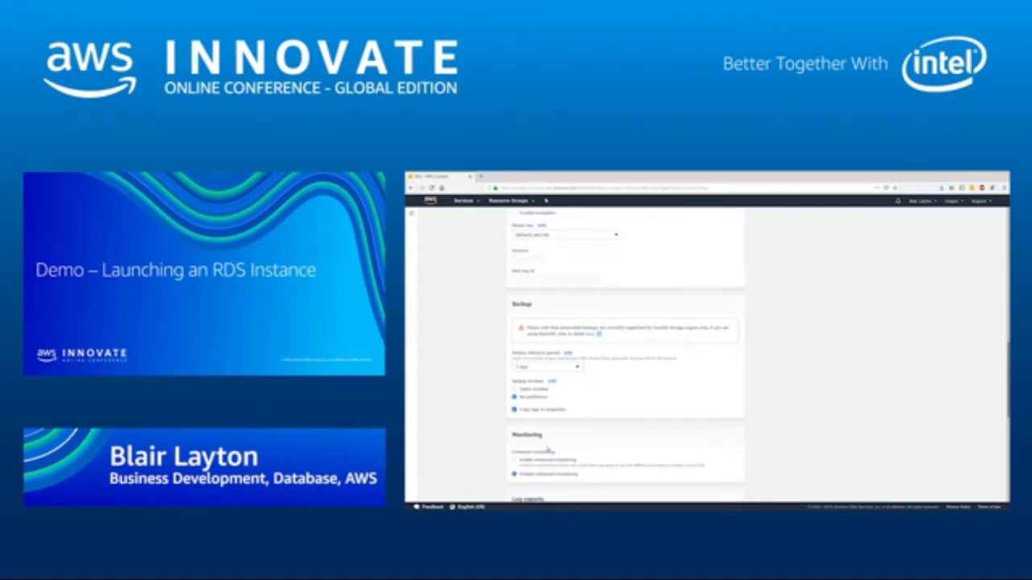
scroll(down, 3)
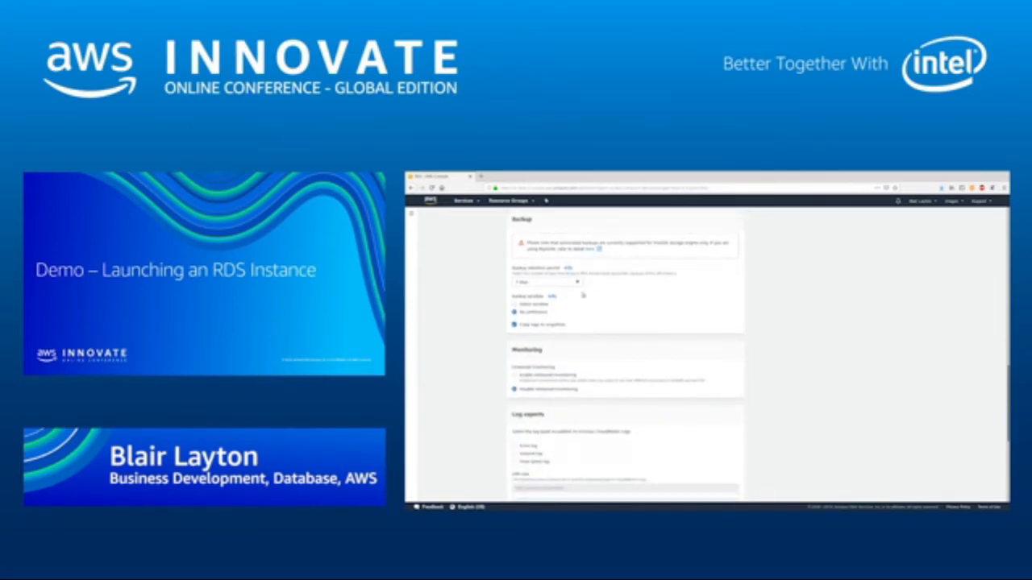
mouse_move(526, 268)
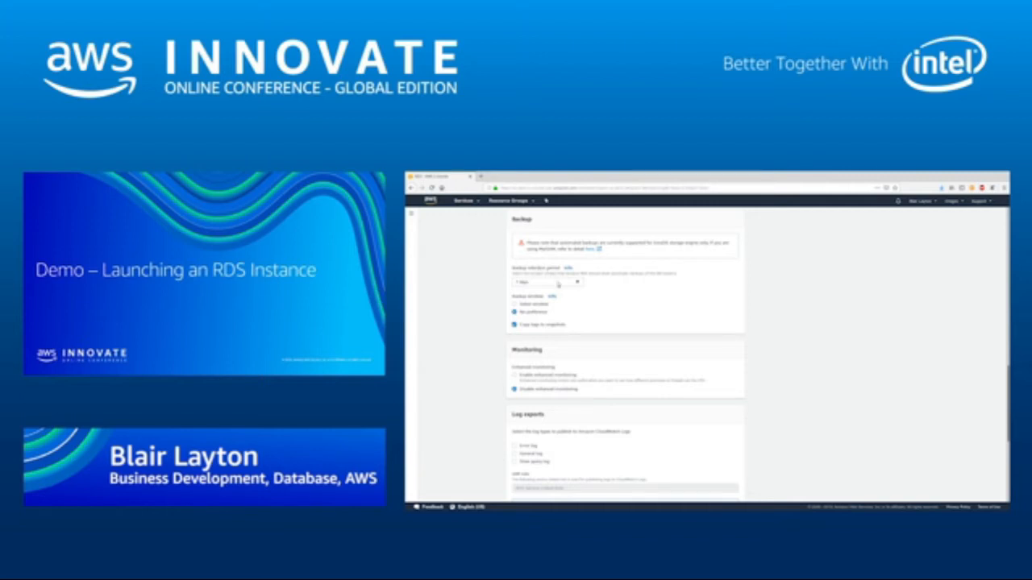
click(544, 283)
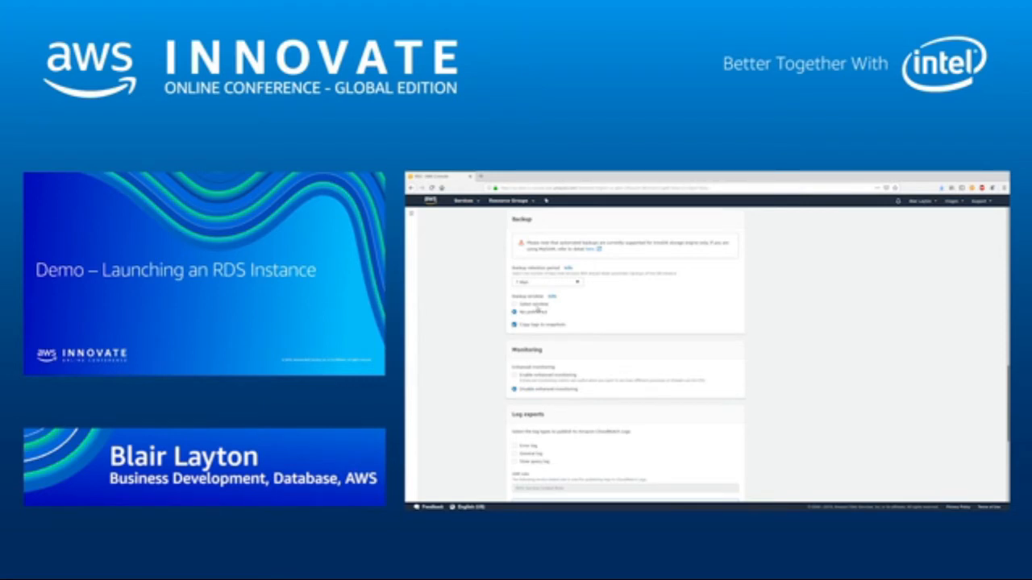
click(515, 304)
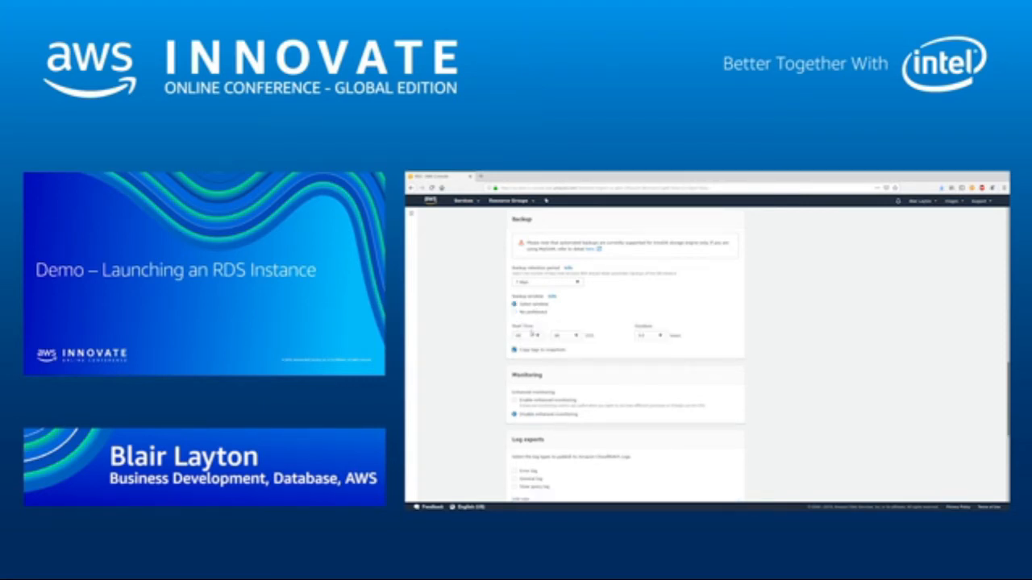
click(528, 336)
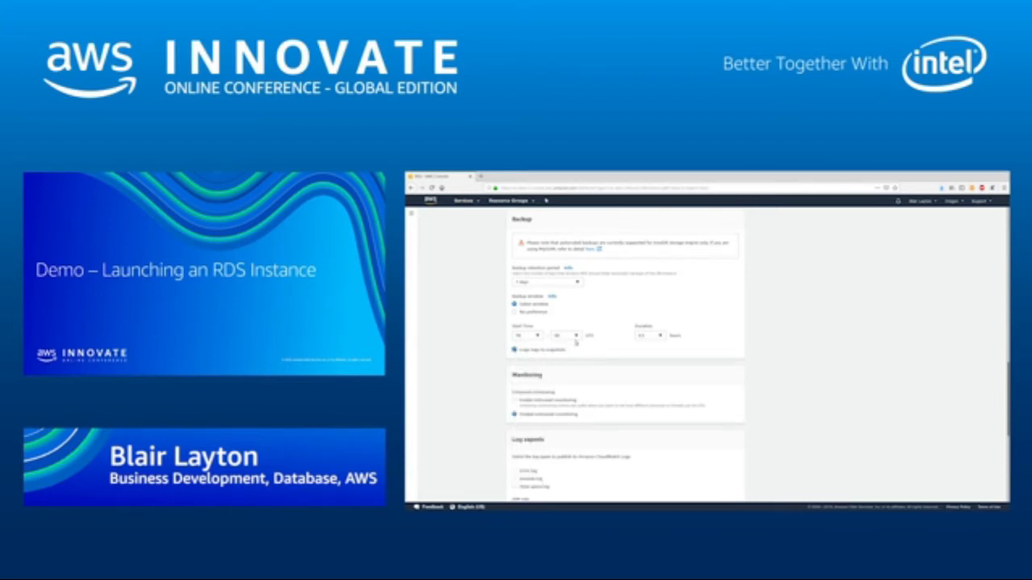
mouse_move(604, 373)
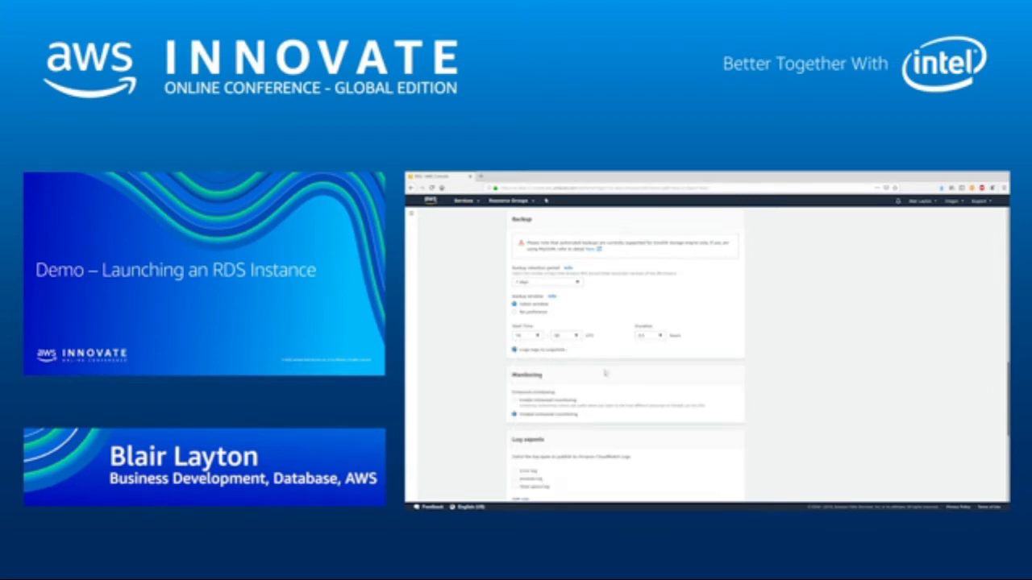
scroll(down, 3)
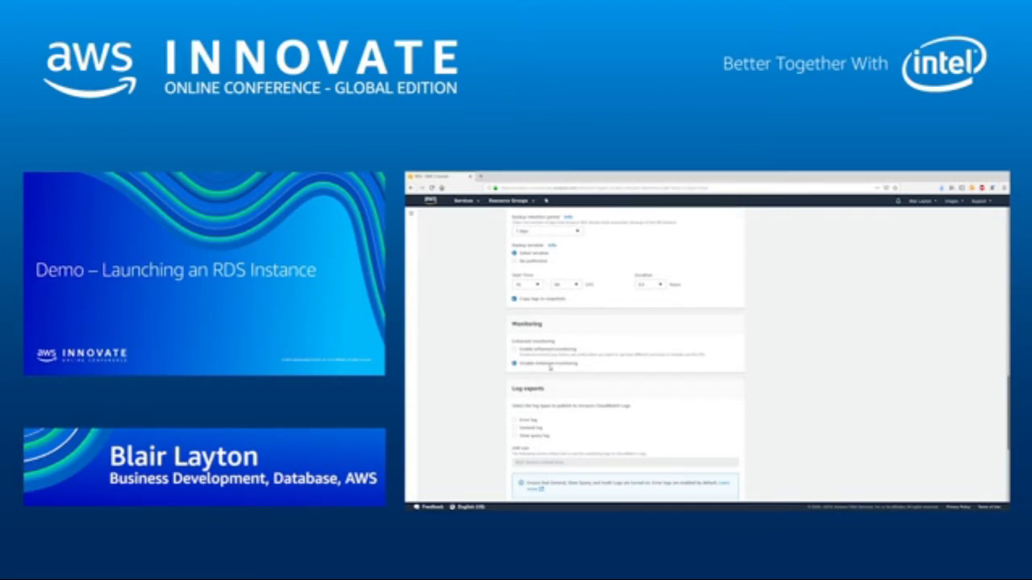
Leave enhanced monitoring disabled and export the slow query log to CloudWatch Logs.
click(516, 363)
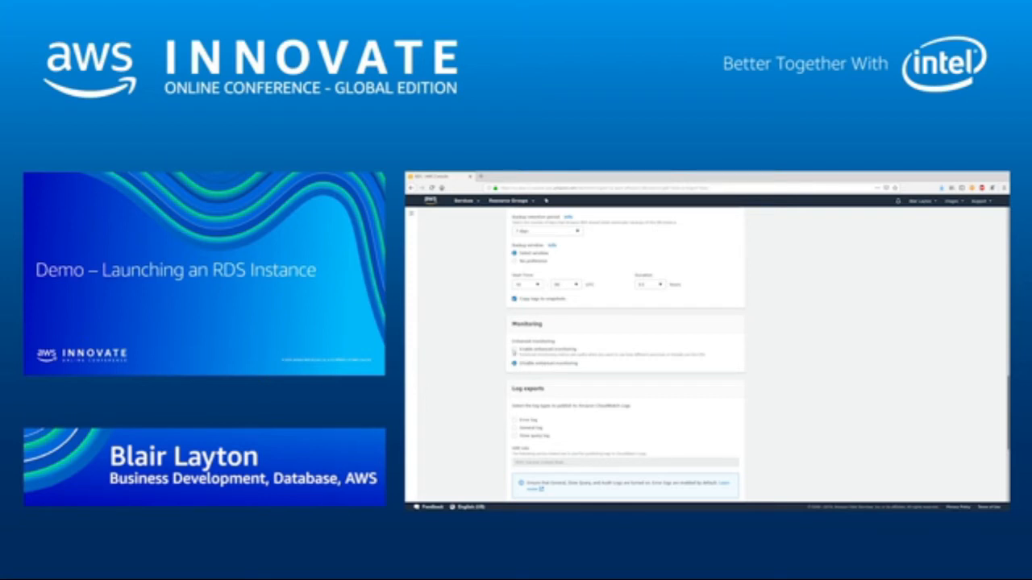
click(515, 349)
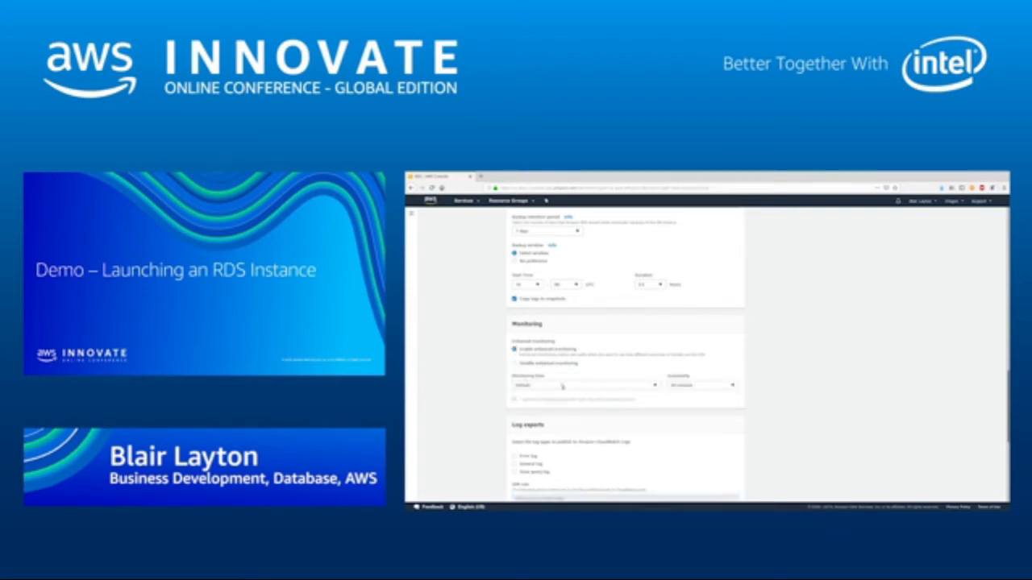
click(700, 385)
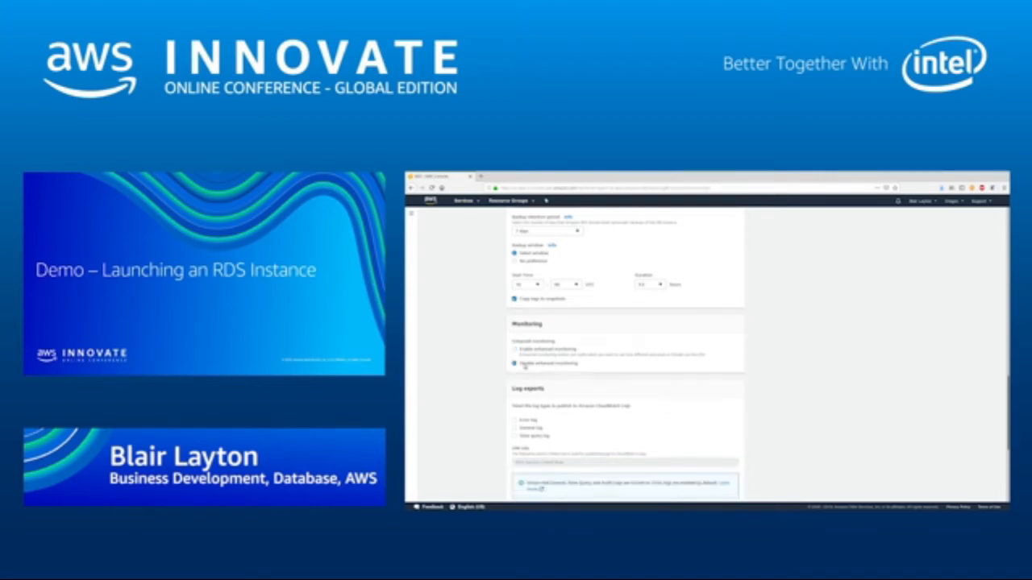
scroll(down, 3)
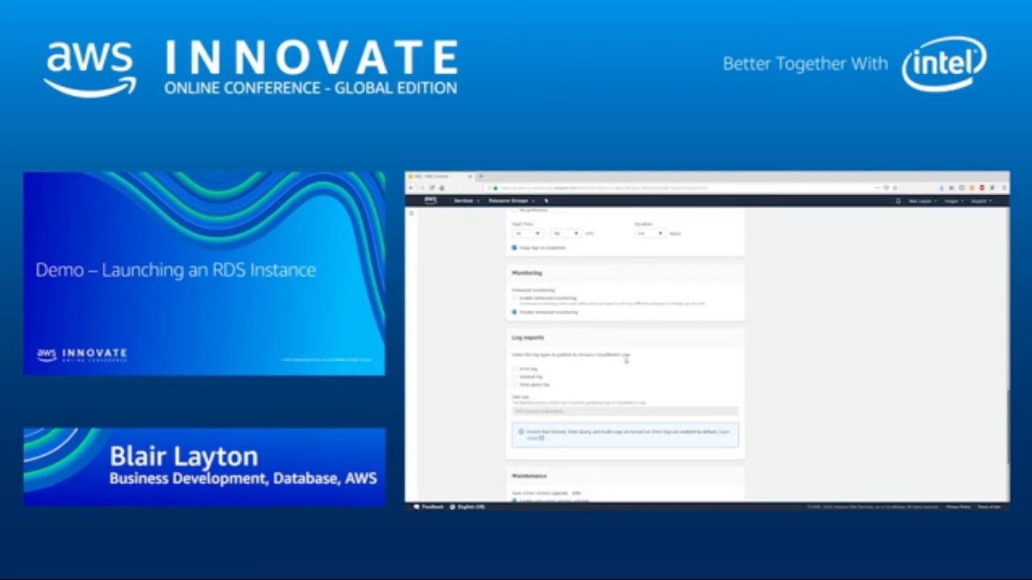
mouse_move(558, 386)
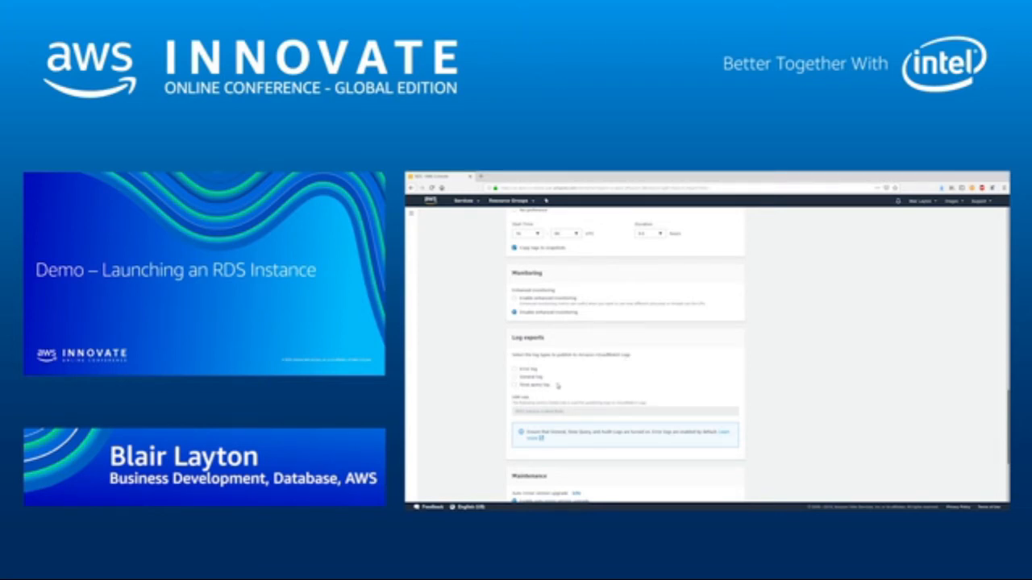
click(514, 385)
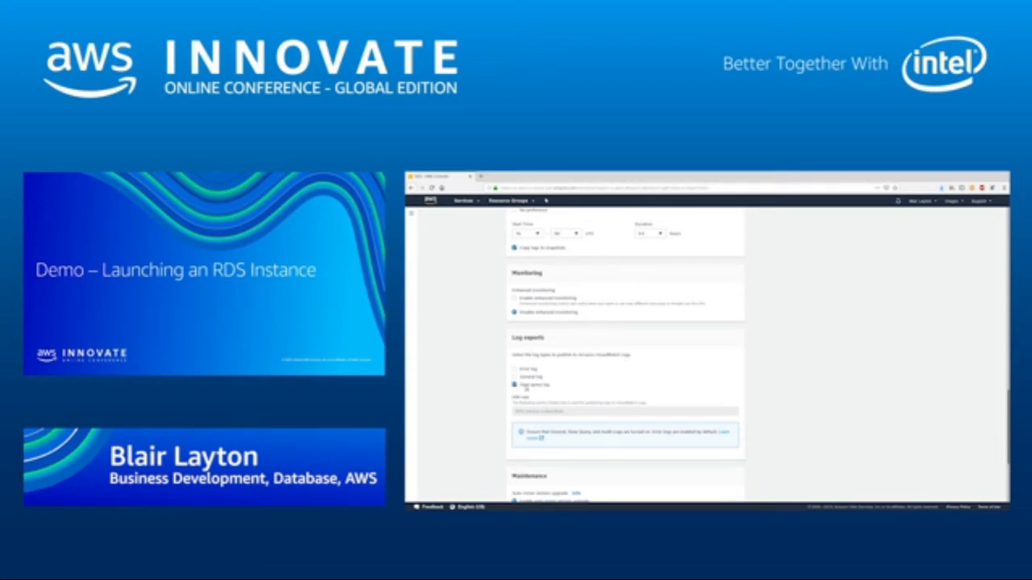
scroll(down, 3)
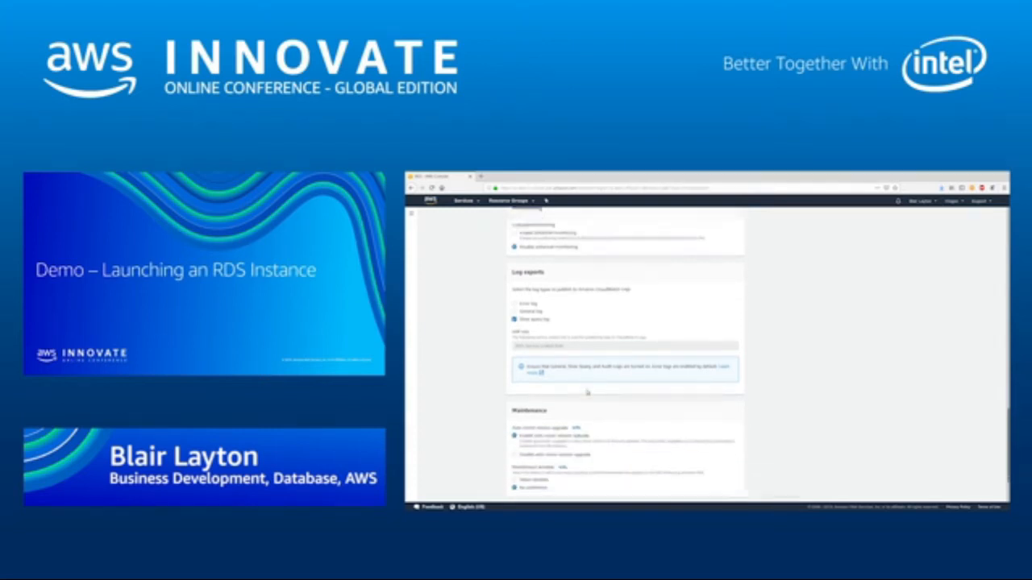
Set auto minor version upgrade and the maintenance window, then create the database.
scroll(down, 3)
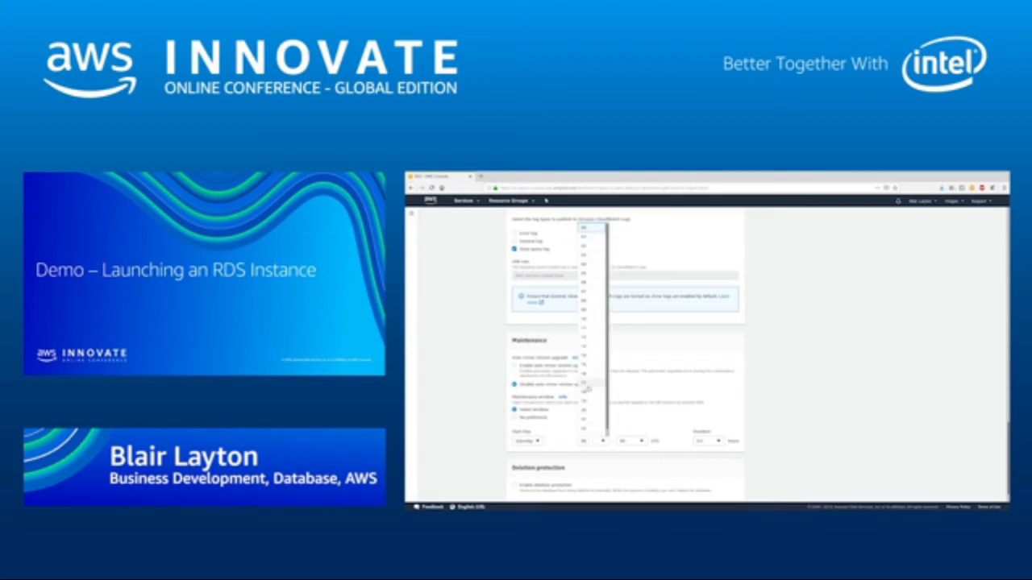
scroll(down, 3)
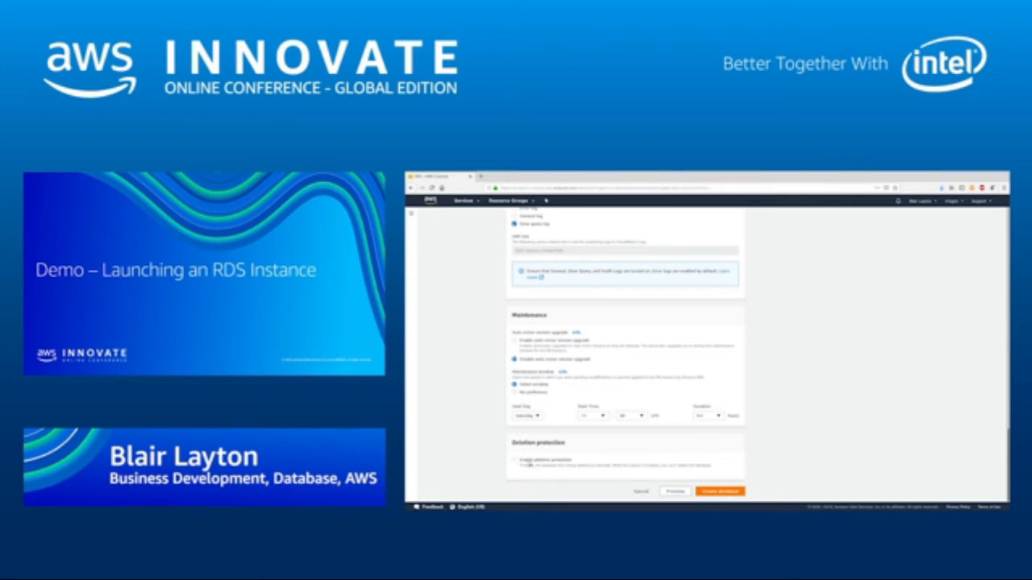
click(515, 460)
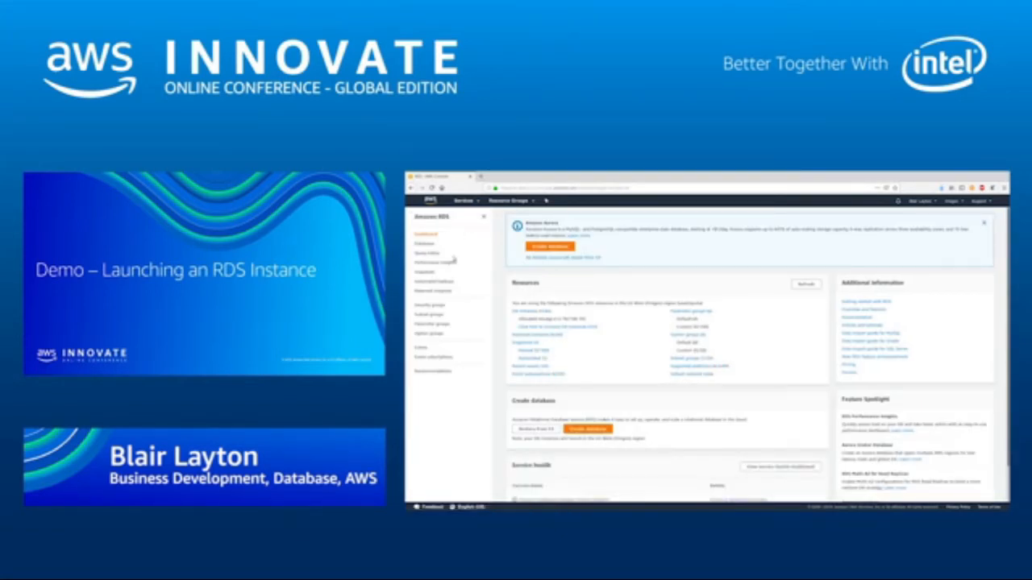
Open the Databases list and watch demoinnovate until it is no longer Creating.
click(426, 244)
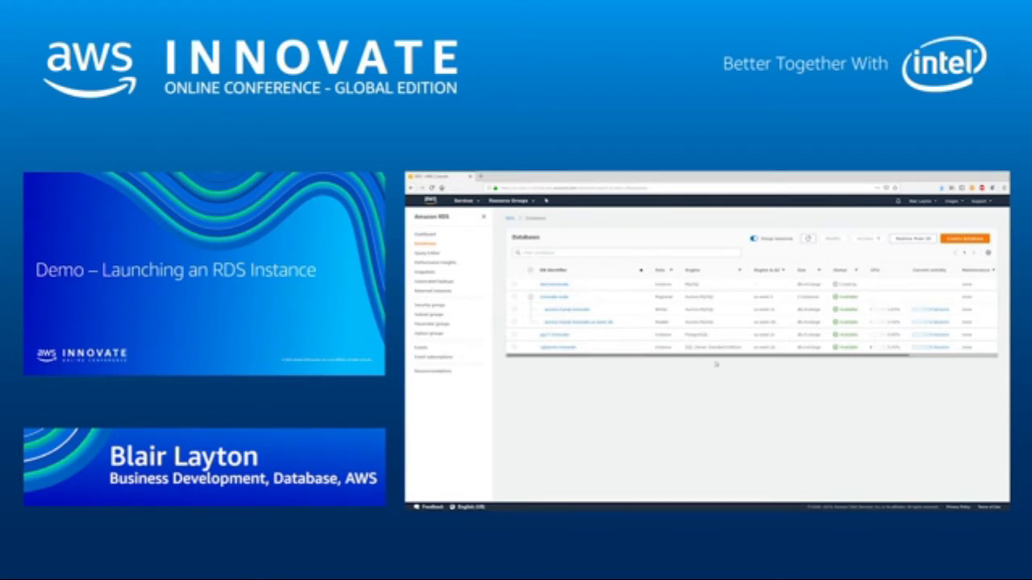
mouse_move(869, 393)
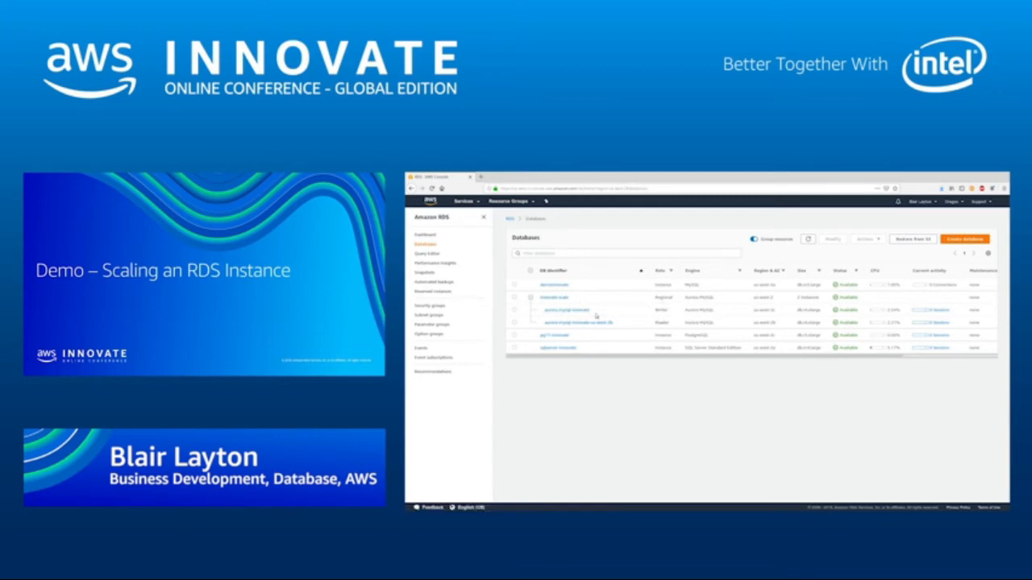
mouse_move(618, 324)
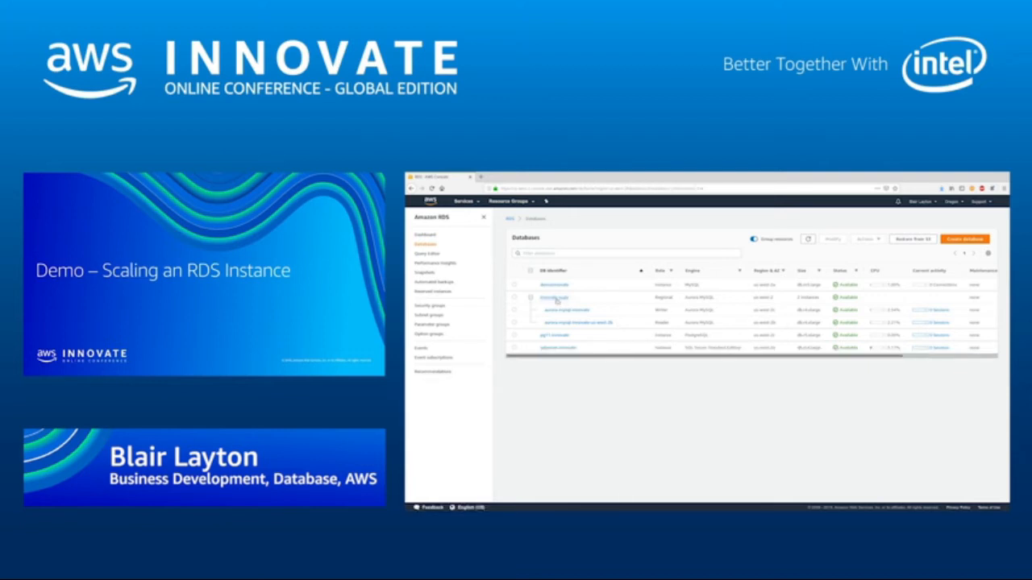
From the innovate-scale cluster, open the aurora-mysql-innovate writer instance's details page.
click(554, 297)
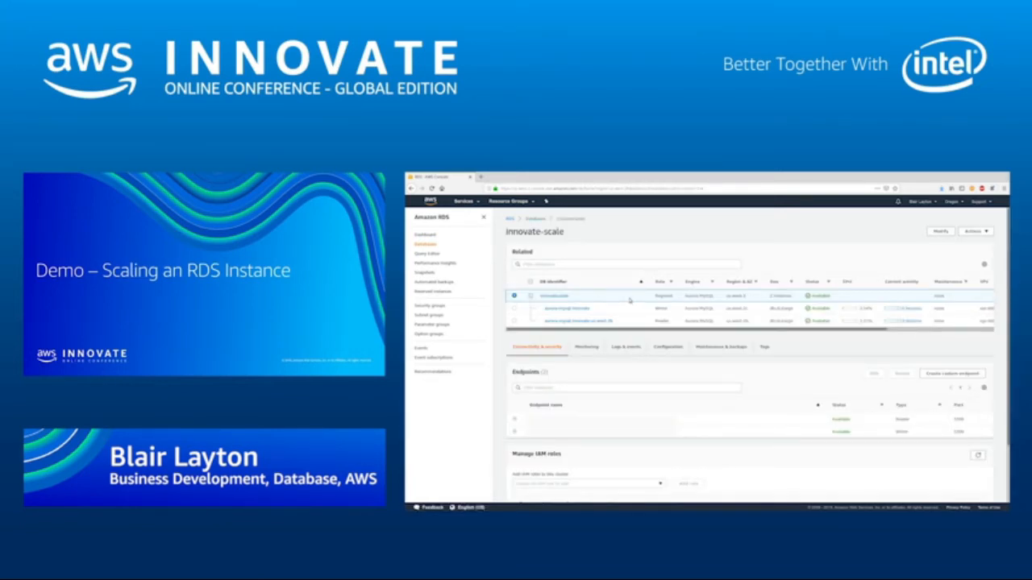
click(974, 231)
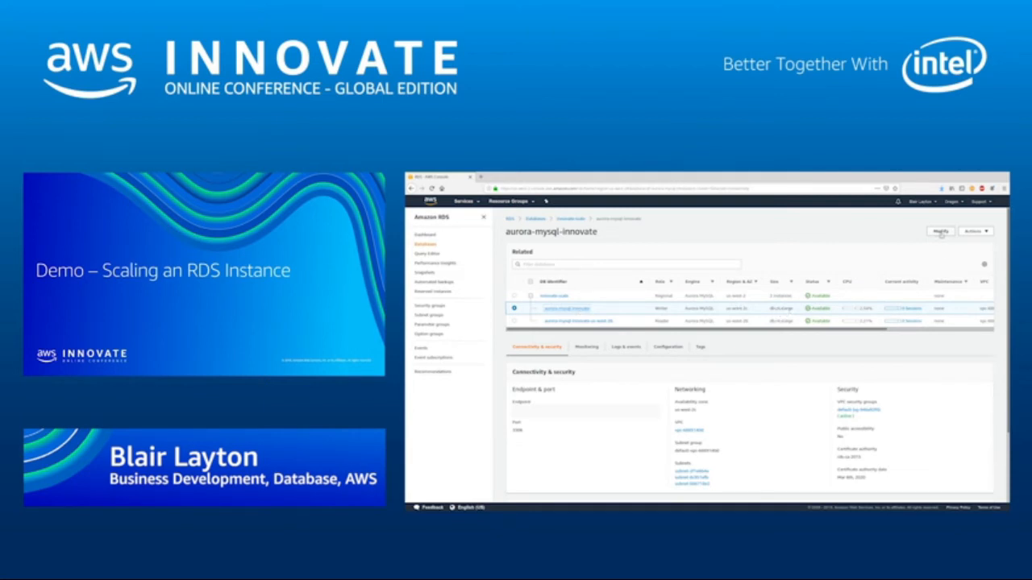
Pick a larger DB instance class for aurora-mysql-innovate and continue to the modification summary.
click(940, 231)
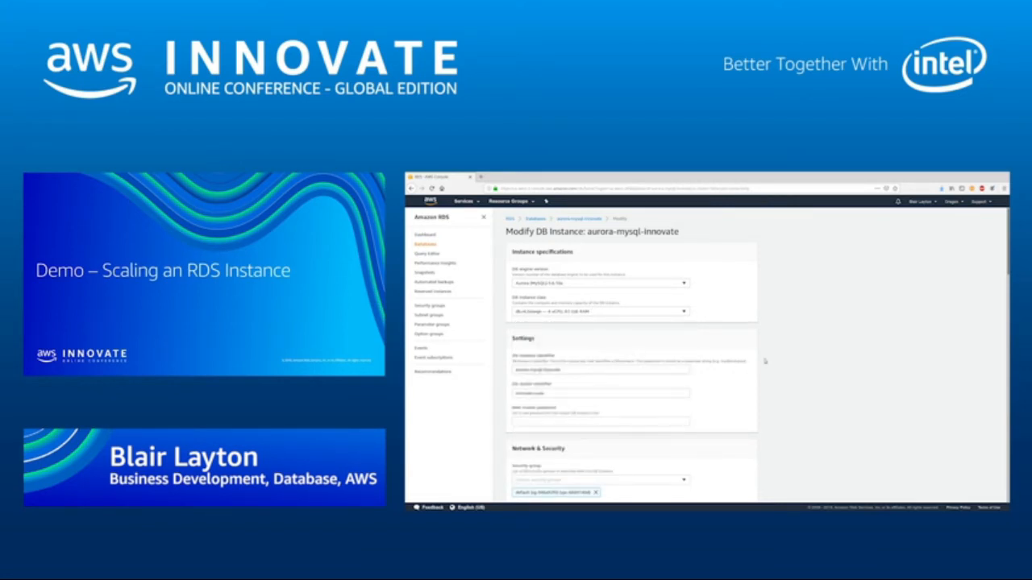
scroll(down, 3)
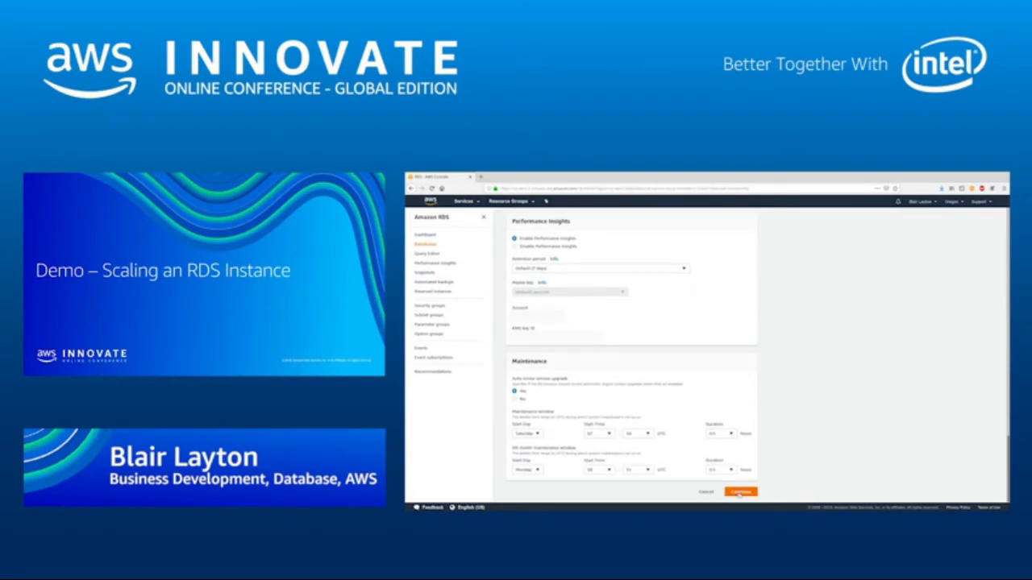
click(740, 492)
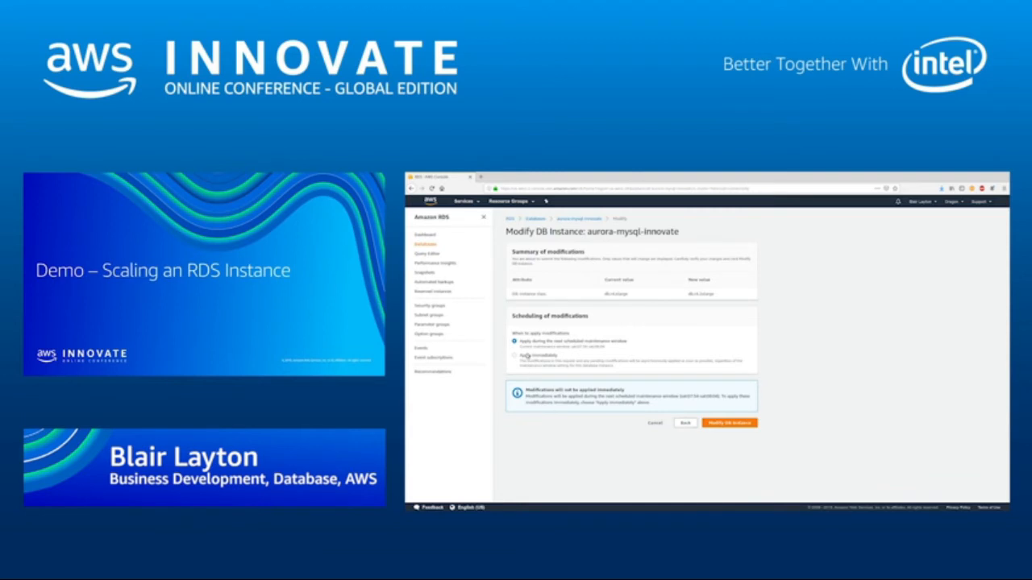
Submit the aurora-mysql-innovate instance class change with Apply immediately selected.
click(516, 355)
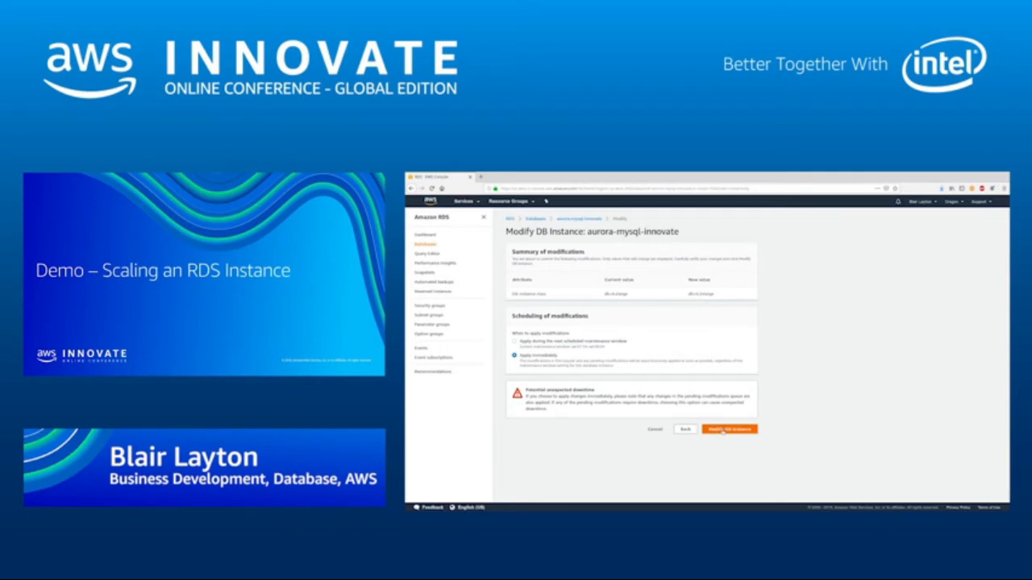
click(728, 429)
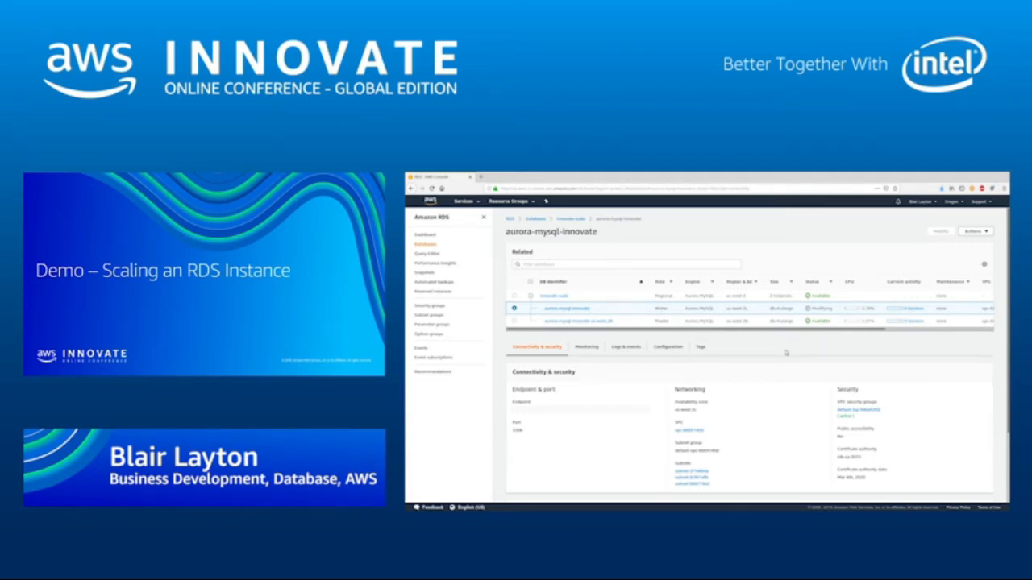
mouse_move(860, 367)
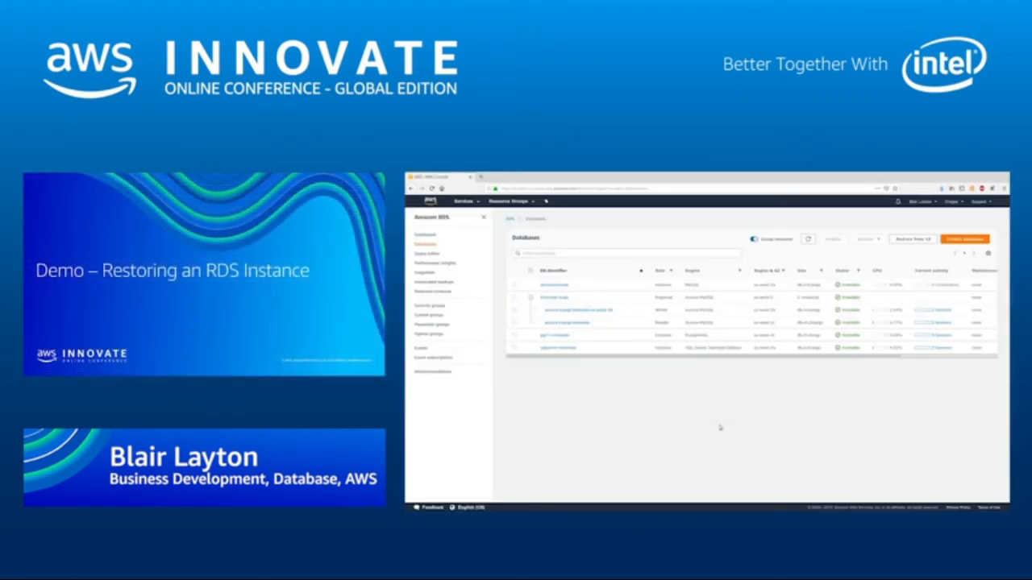
mouse_move(655, 388)
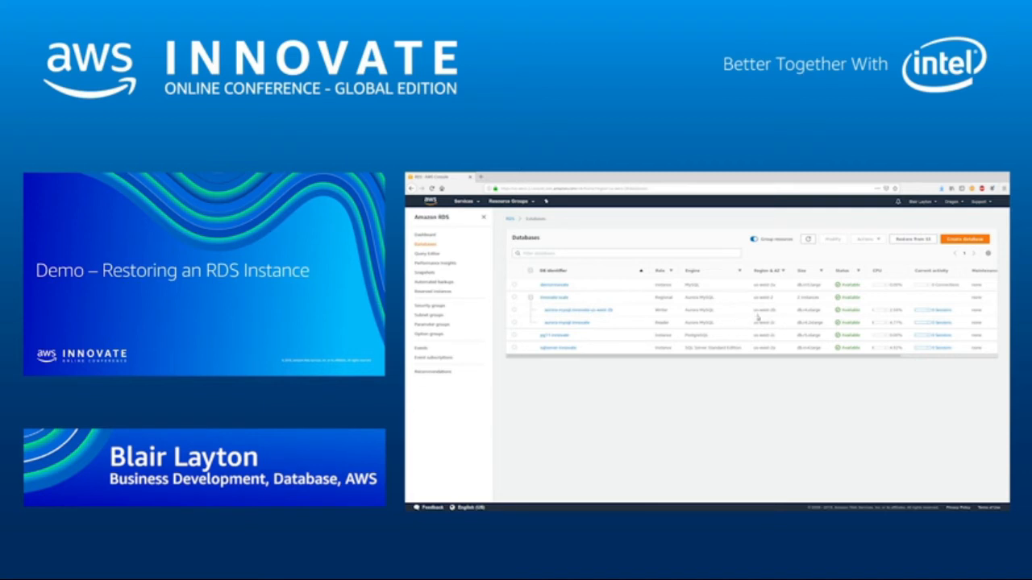
mouse_move(664, 329)
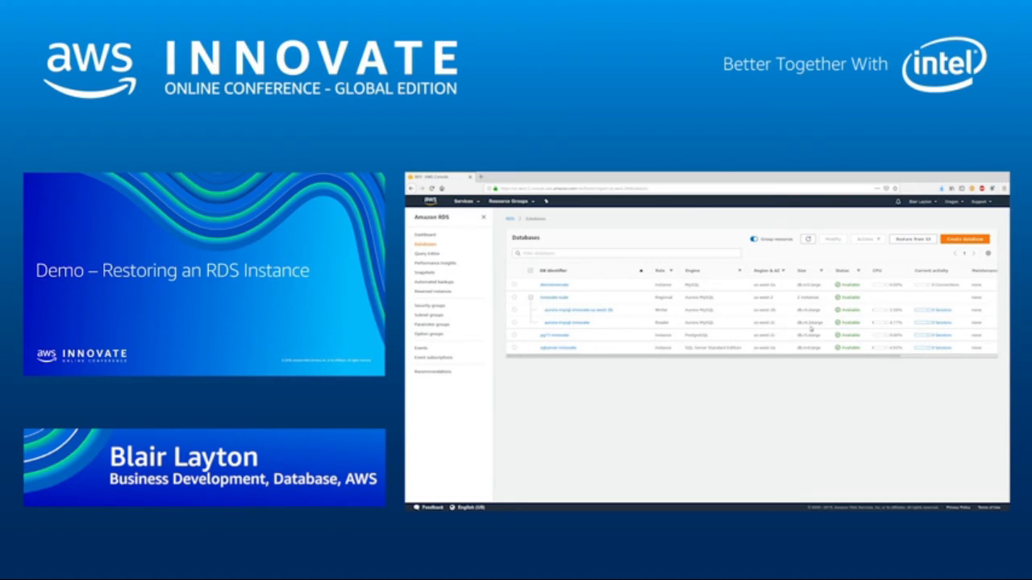
mouse_move(747, 330)
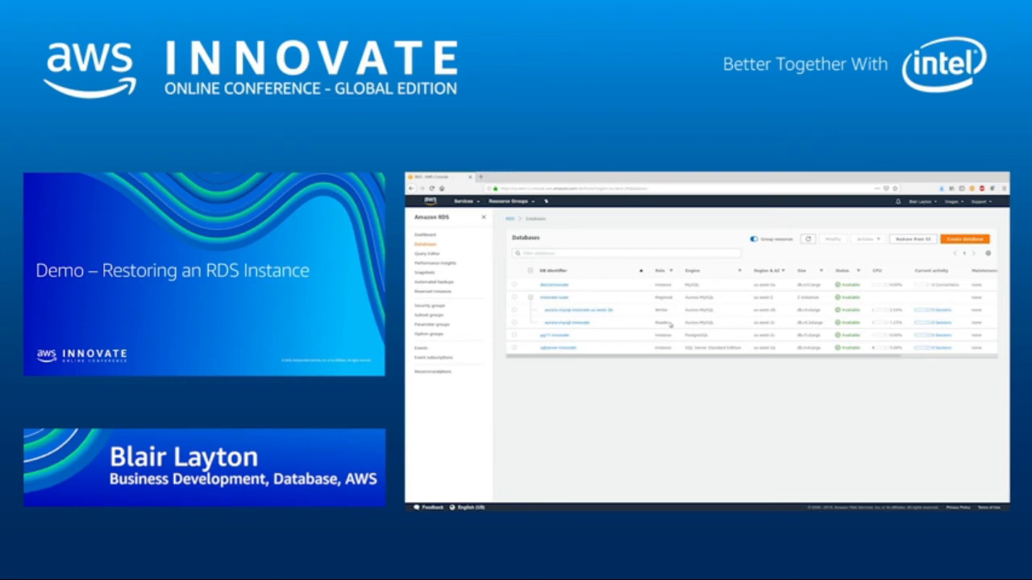
mouse_move(669, 324)
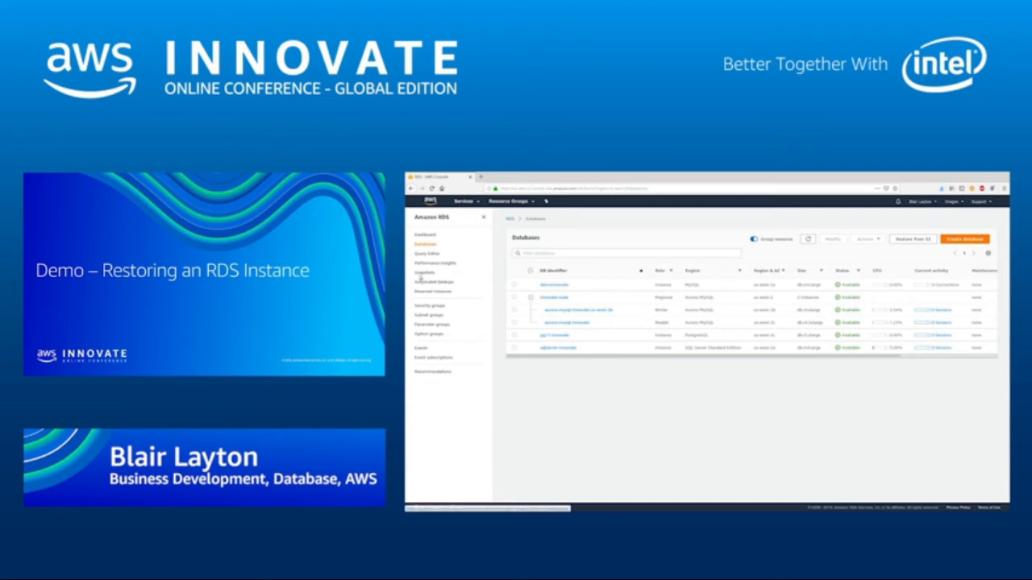
Check the pg11-innovate snapshot's actions, then move to Automated backups for pg11-innovate.
click(425, 273)
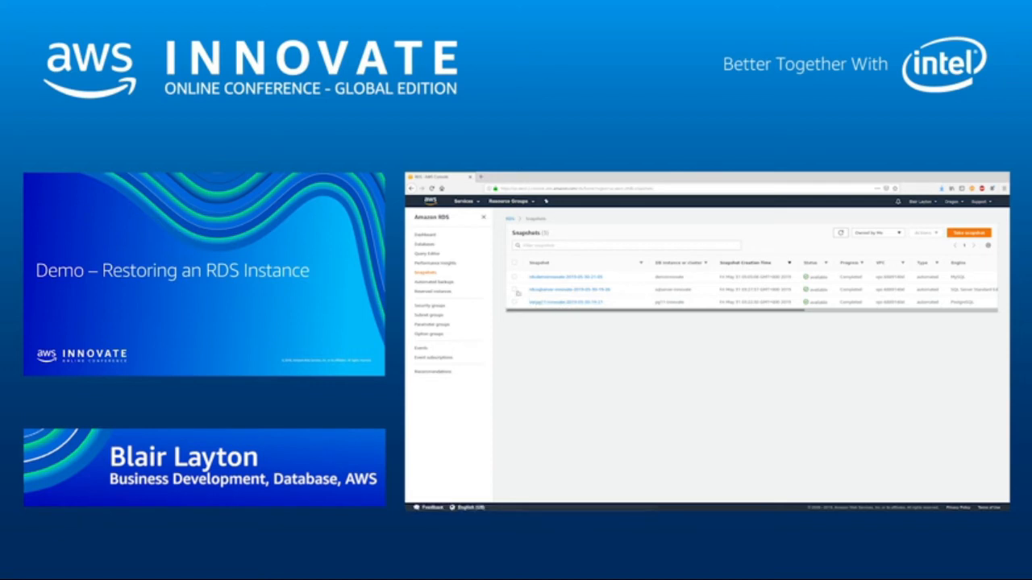
click(515, 302)
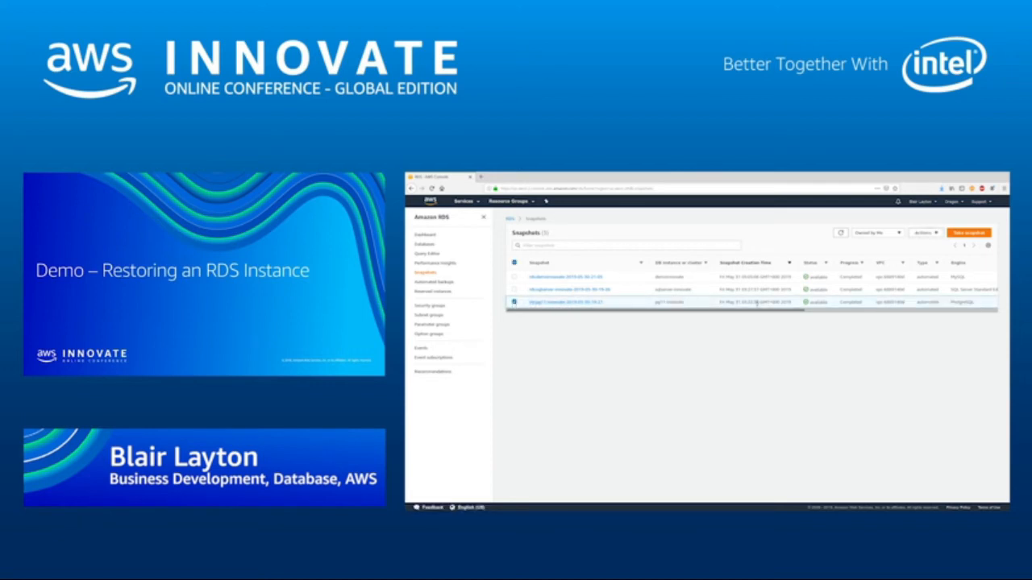
click(923, 233)
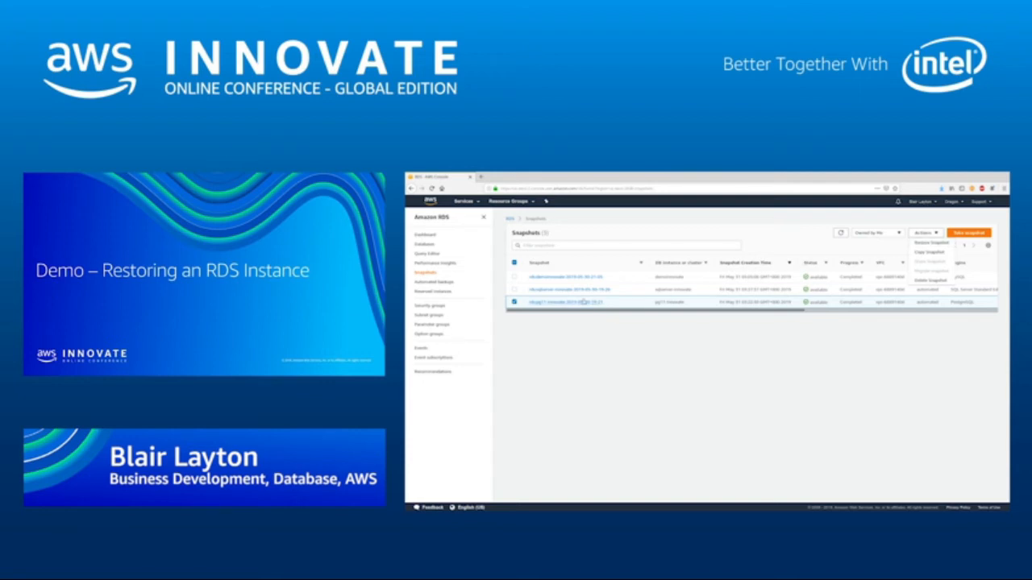
click(434, 283)
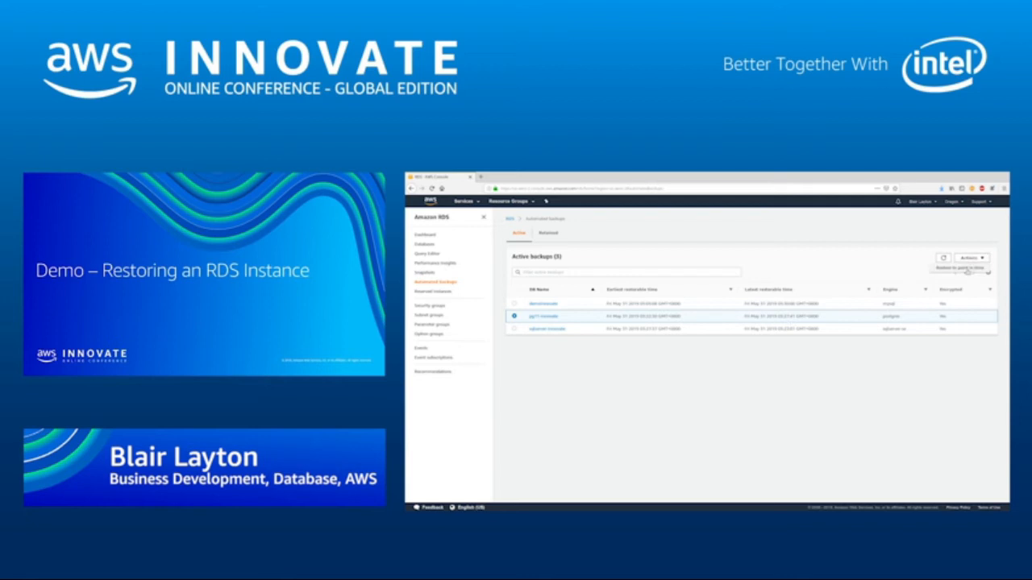
Restore pg11-innovate to the latest restorable time with a chosen instance class.
click(969, 268)
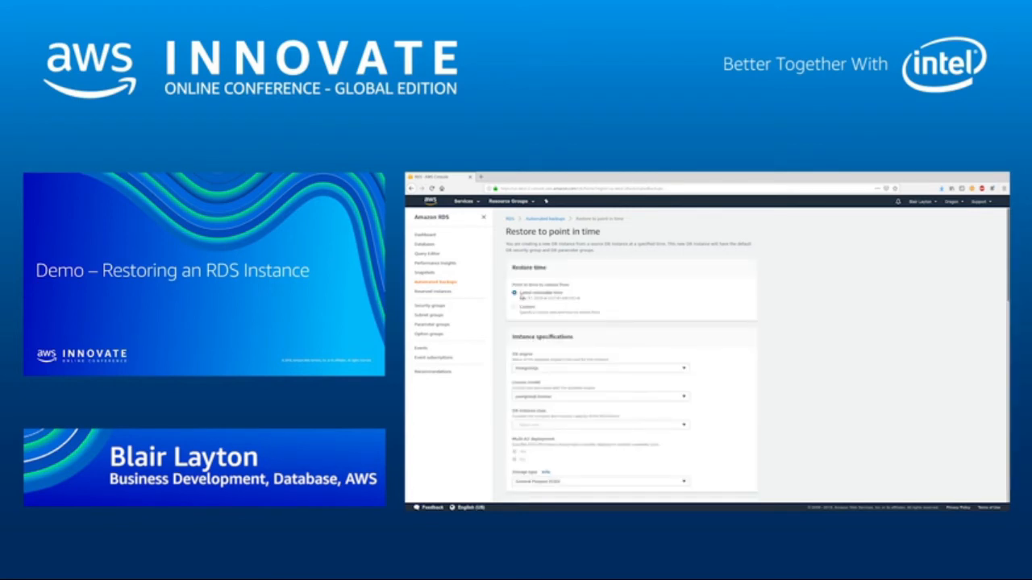
click(515, 291)
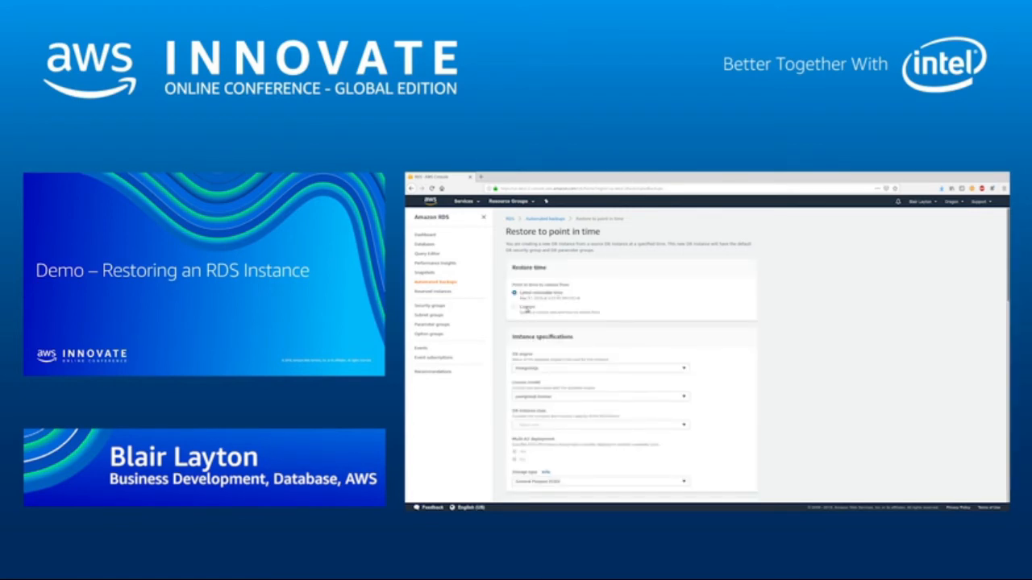
click(515, 307)
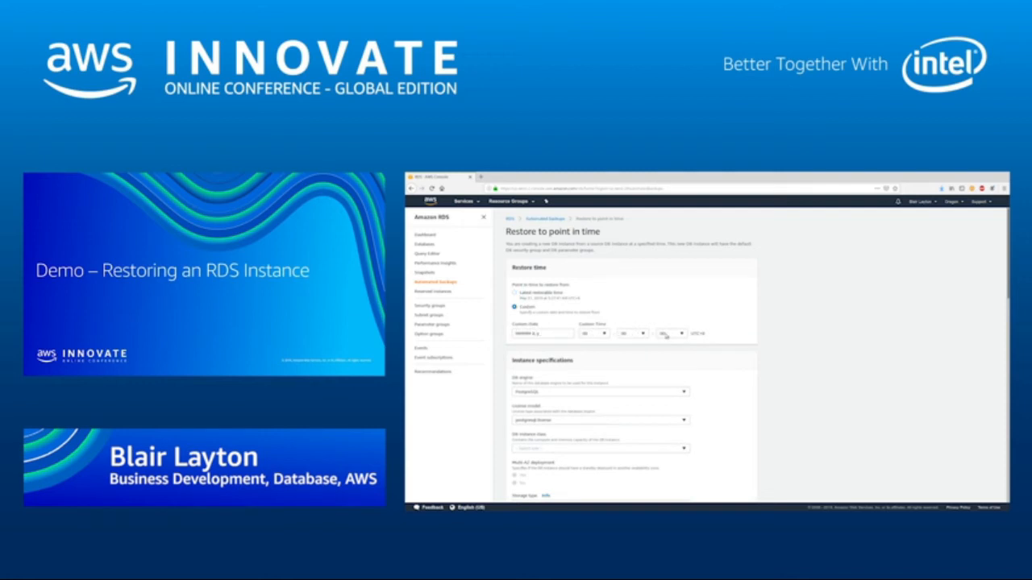
click(515, 292)
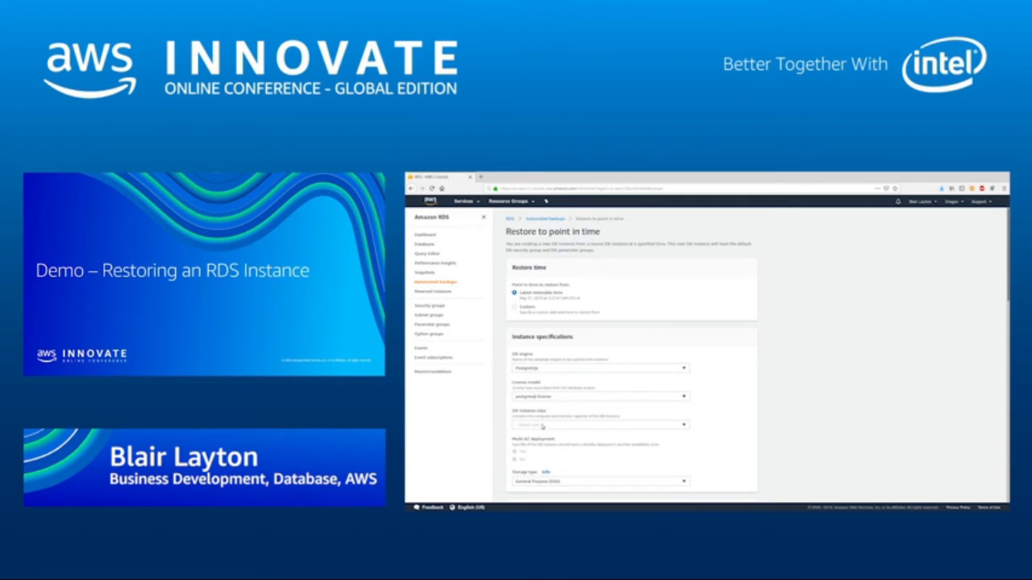
click(600, 425)
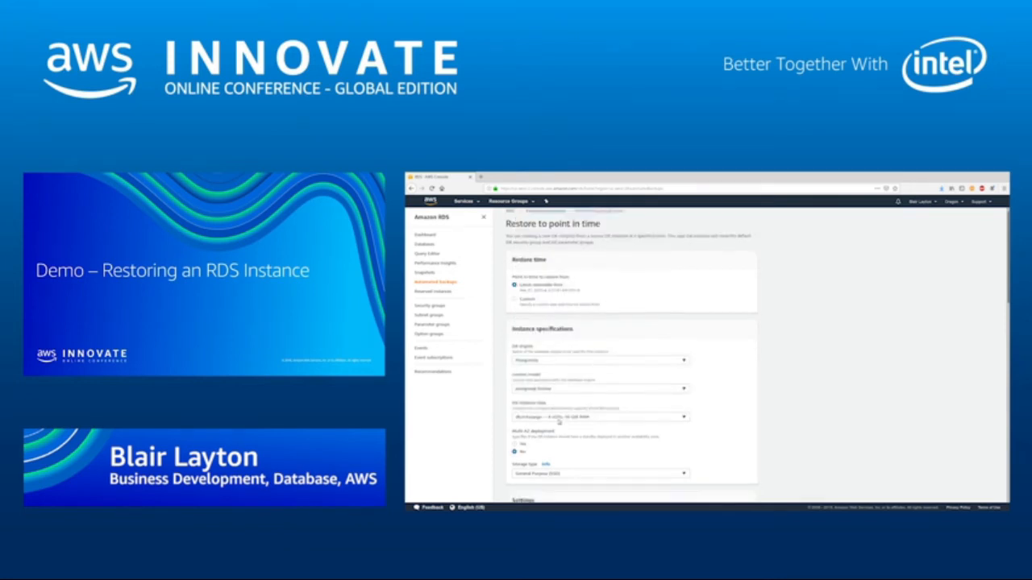
scroll(down, 3)
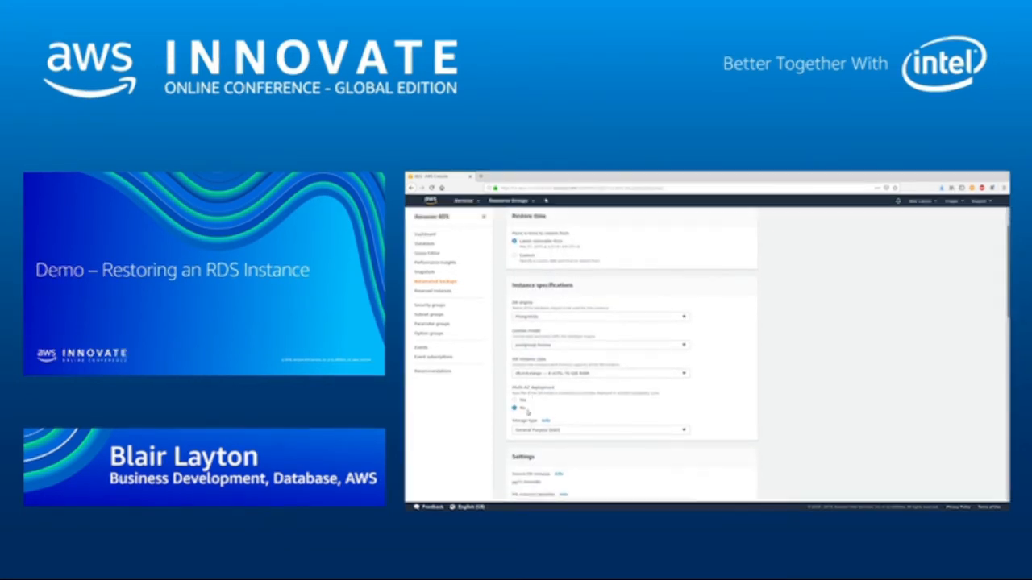
scroll(down, 3)
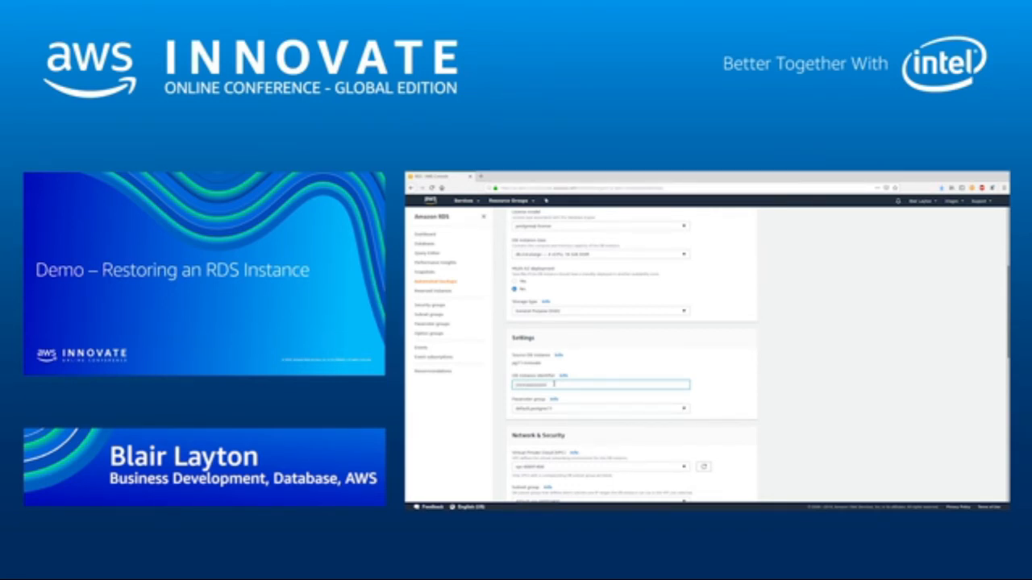
scroll(down, 3)
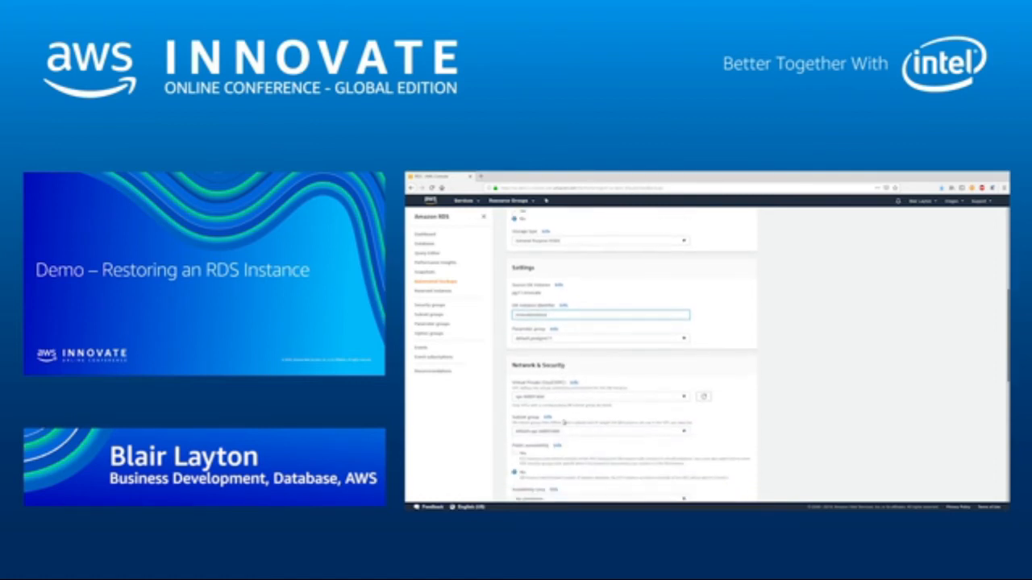
scroll(down, 3)
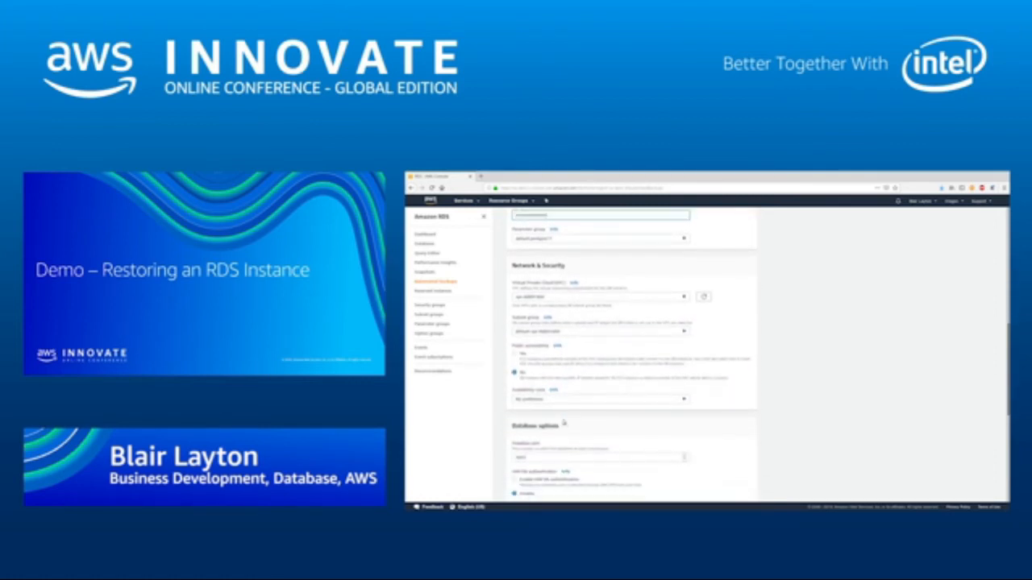
scroll(down, 3)
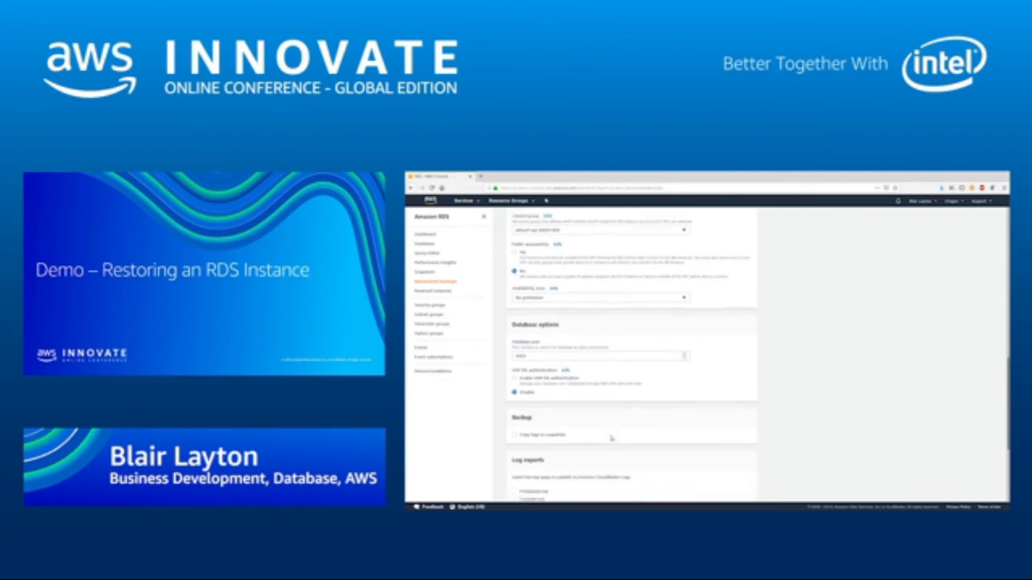
scroll(down, 3)
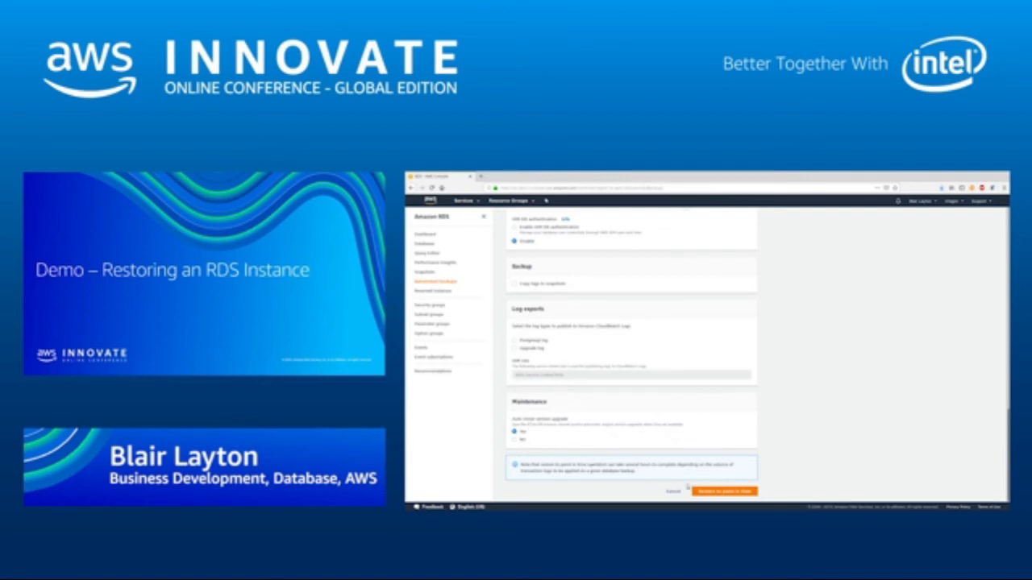
click(723, 491)
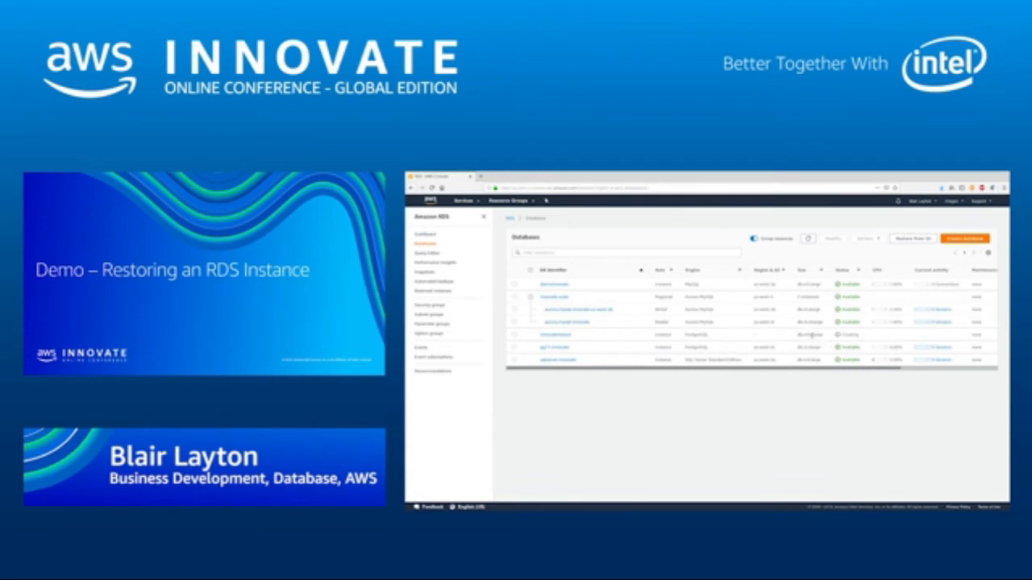
mouse_move(779, 339)
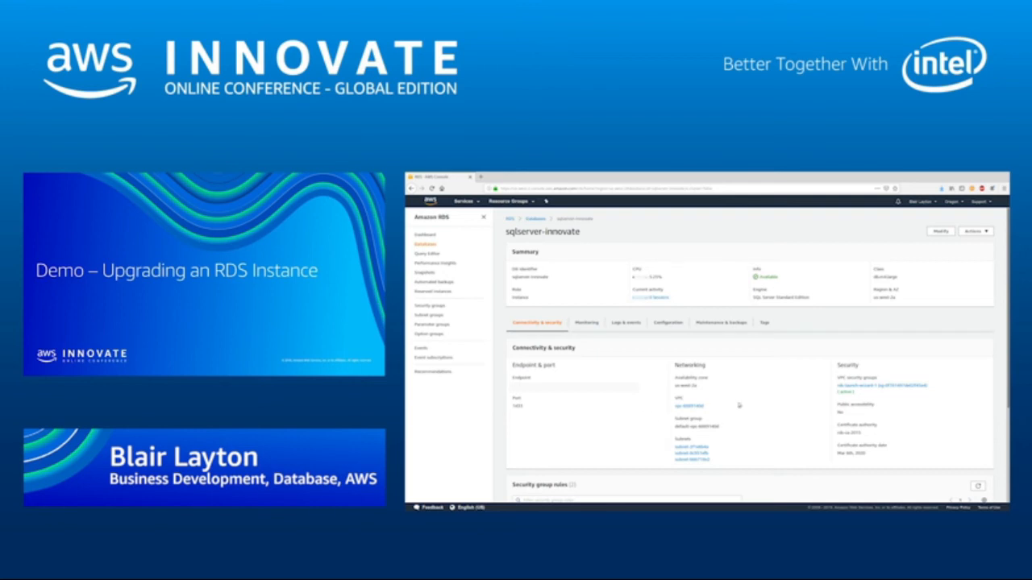
mouse_move(744, 403)
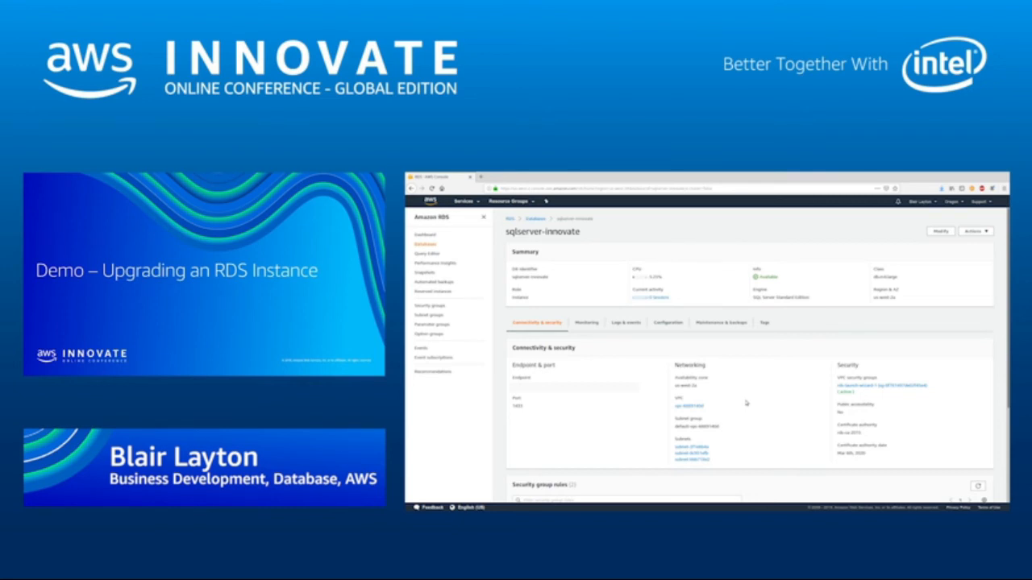
Review sqlserver-innovate's engine version on the Configuration tab, then start modifying it.
scroll(down, 3)
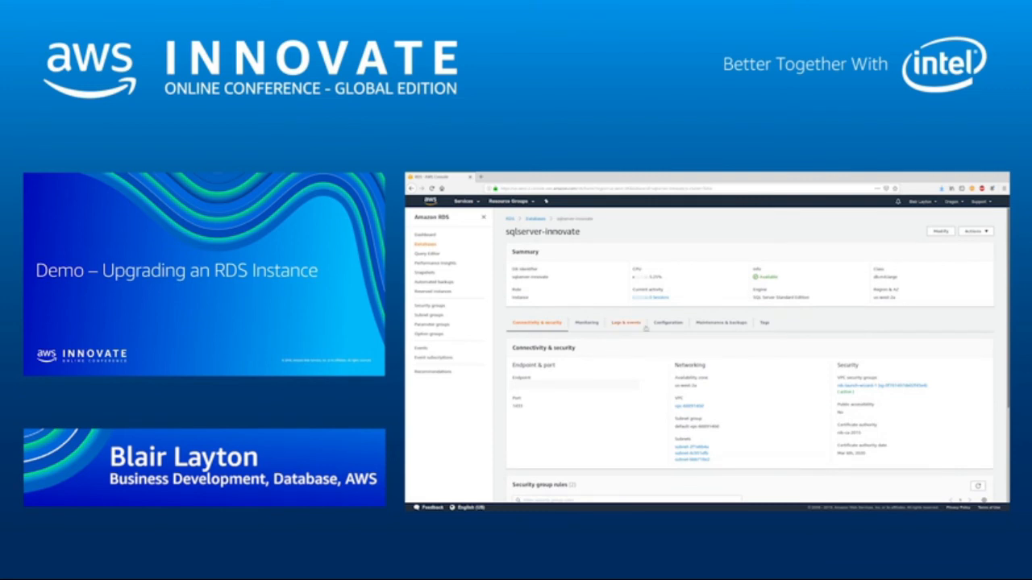
click(668, 322)
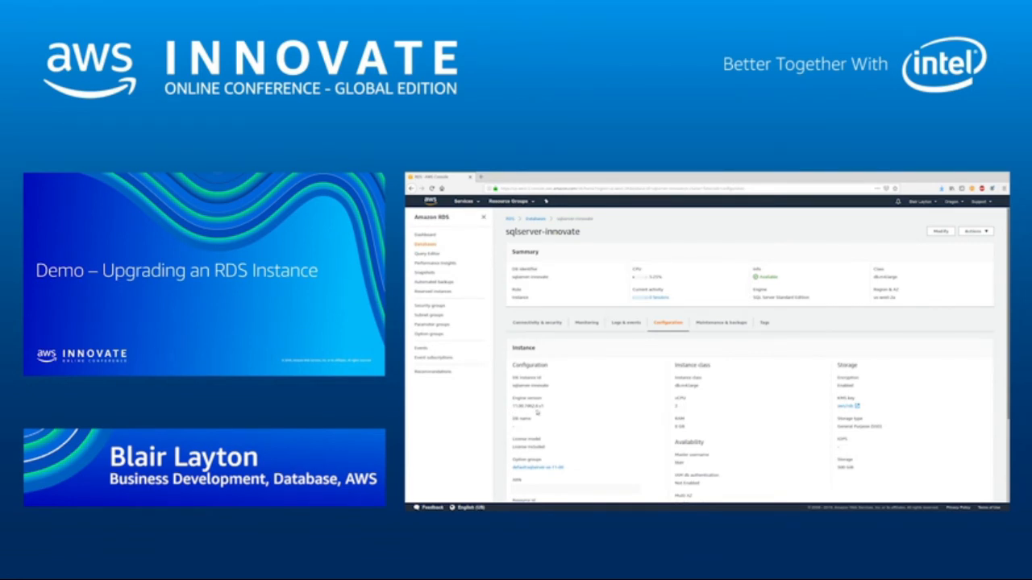
mouse_move(589, 404)
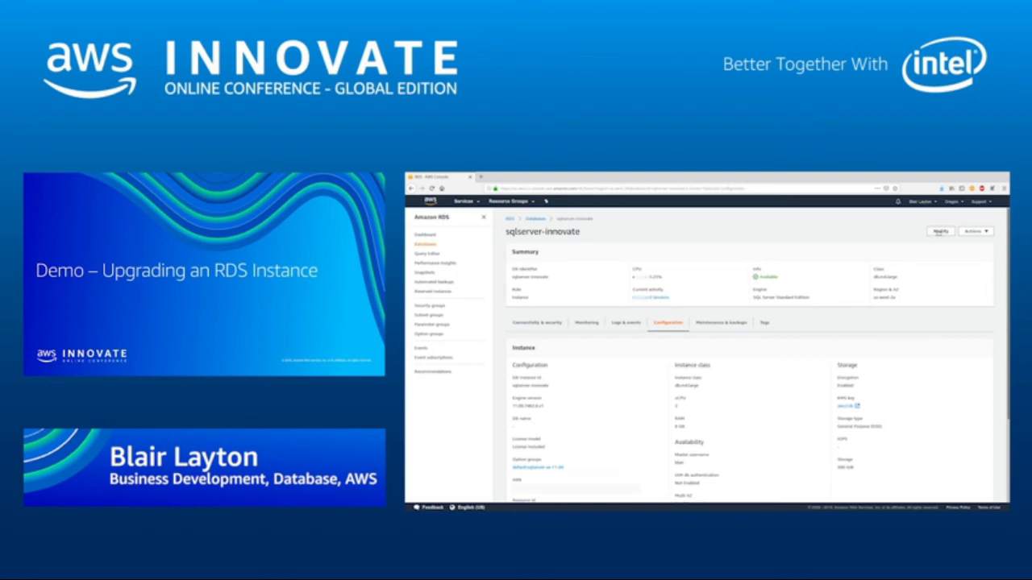
click(939, 232)
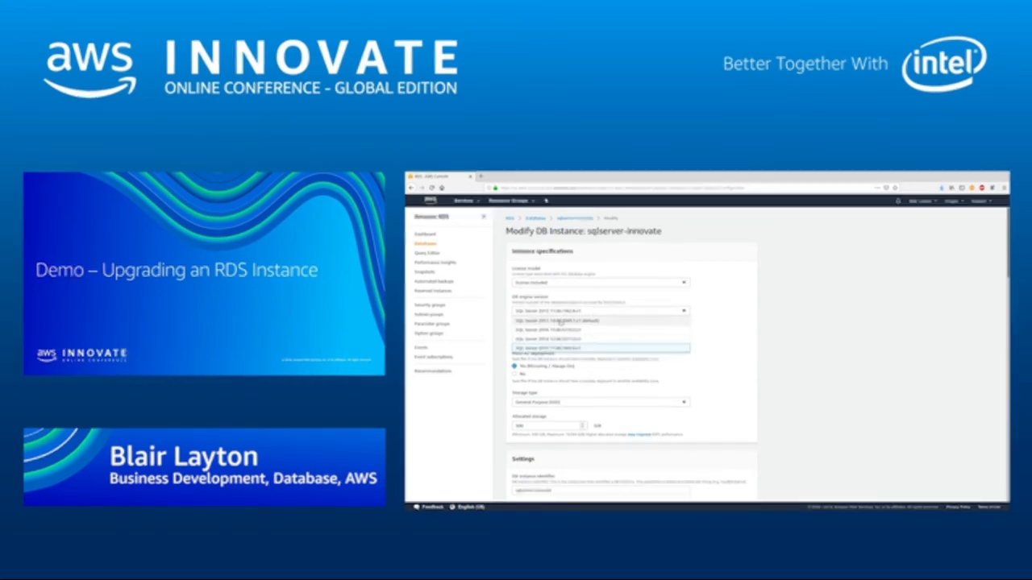
Select SQL Server 2017 as the DB engine version and continue to the summary.
click(600, 347)
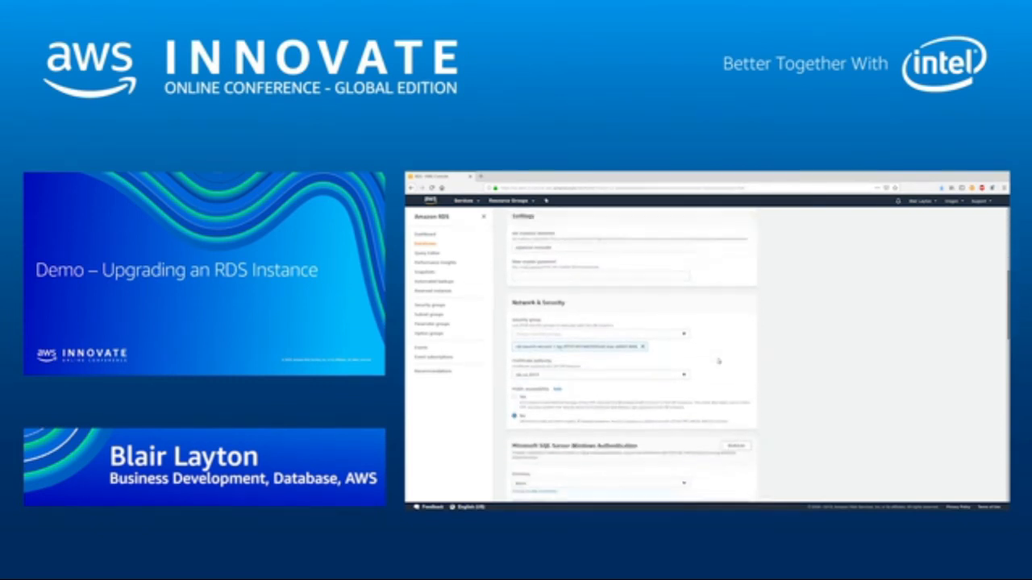
scroll(down, 3)
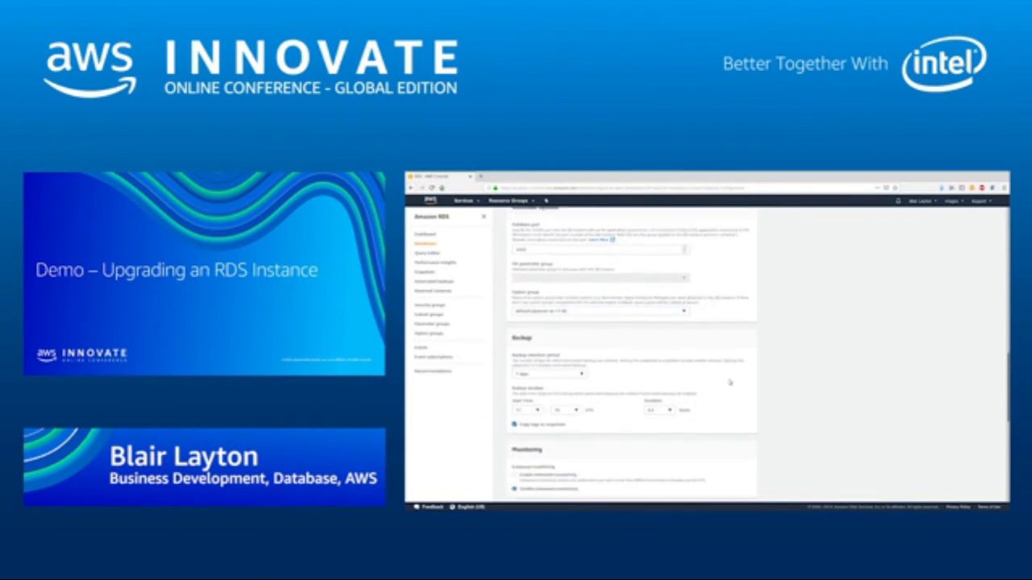
scroll(down, 3)
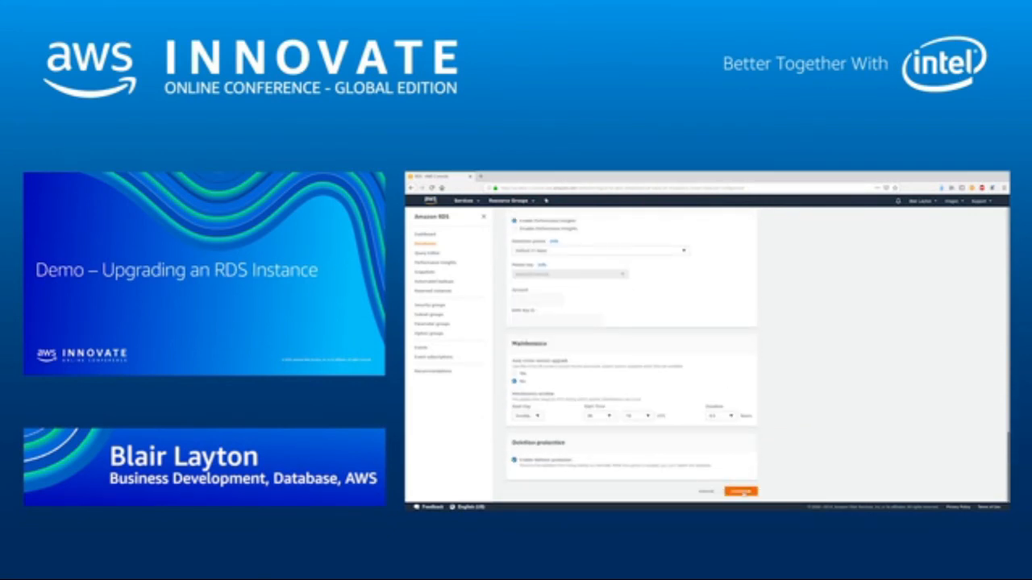
click(740, 491)
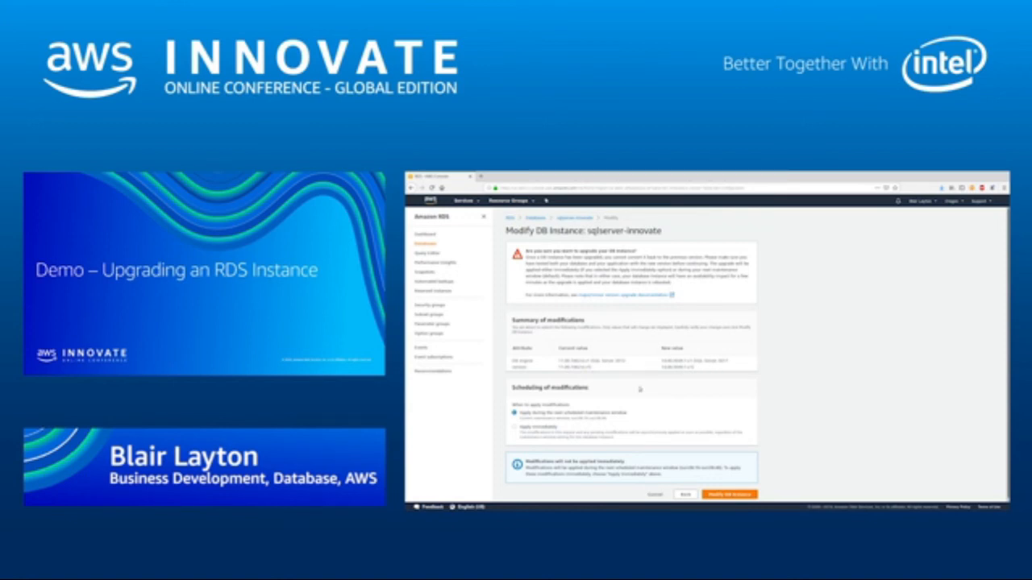
Submit the SQL Server 2017 engine upgrade for sqlserver-innovate with Apply immediately.
click(514, 427)
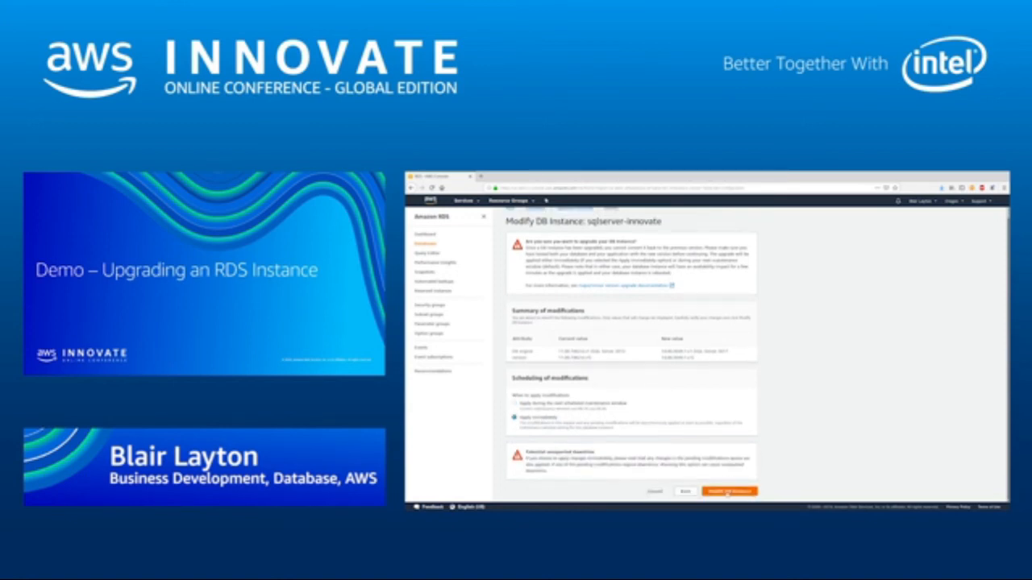
click(729, 491)
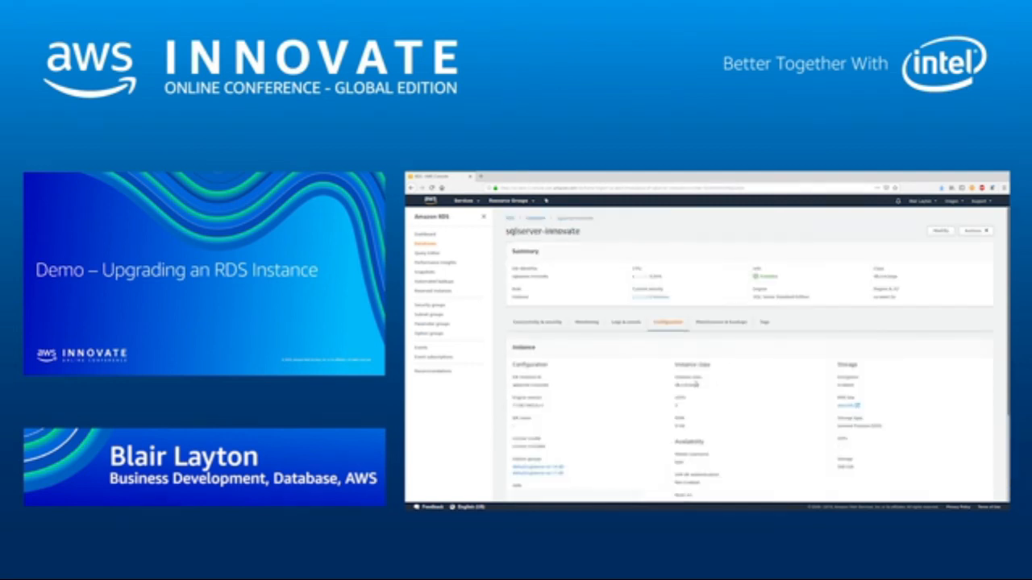
mouse_move(629, 367)
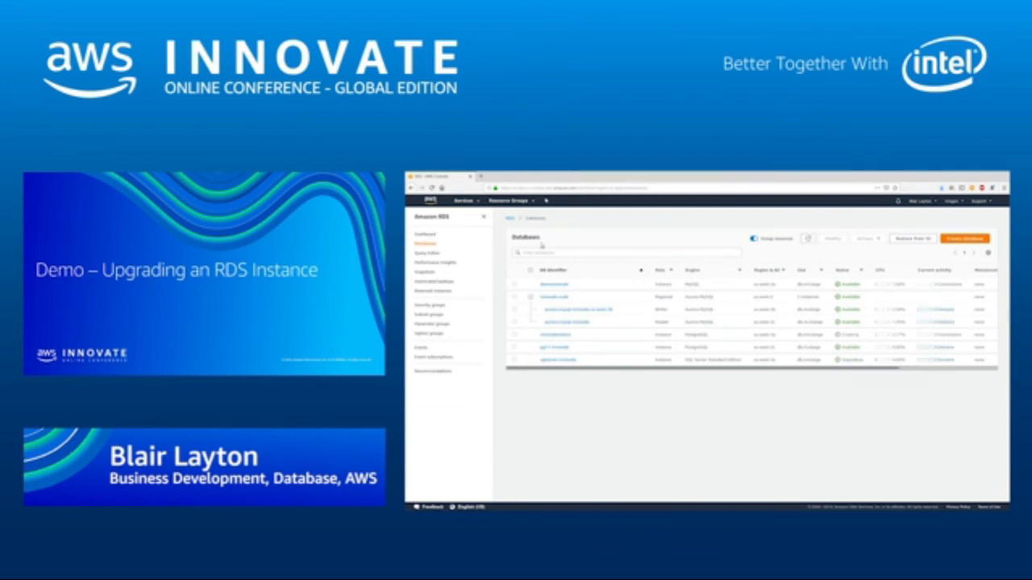
mouse_move(846, 361)
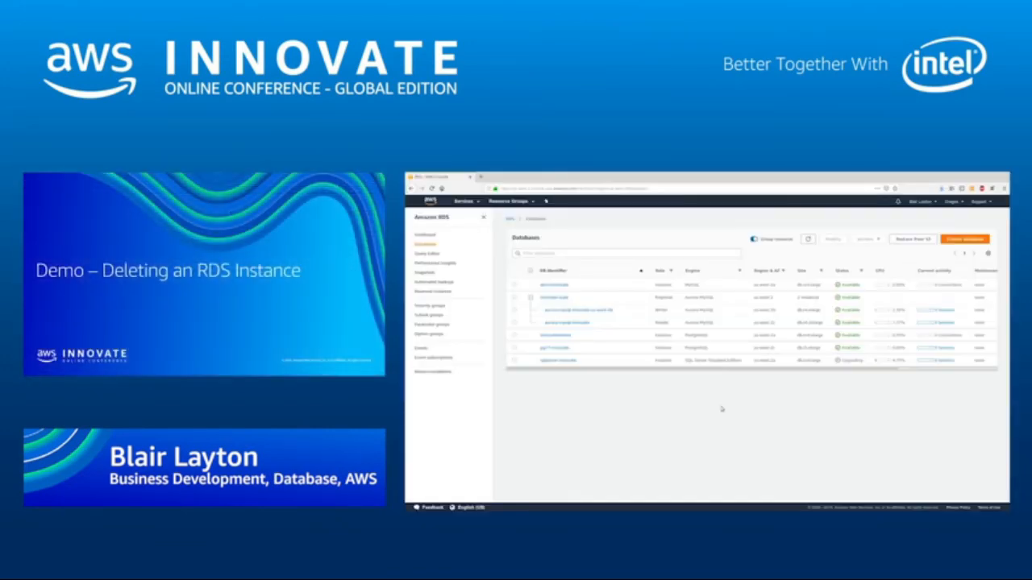
mouse_move(829, 342)
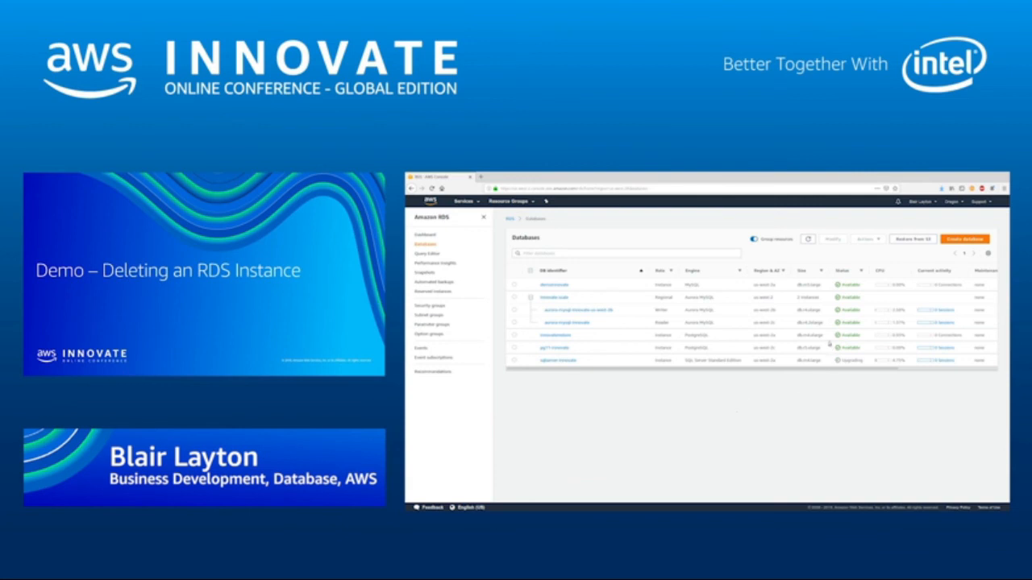
mouse_move(865, 338)
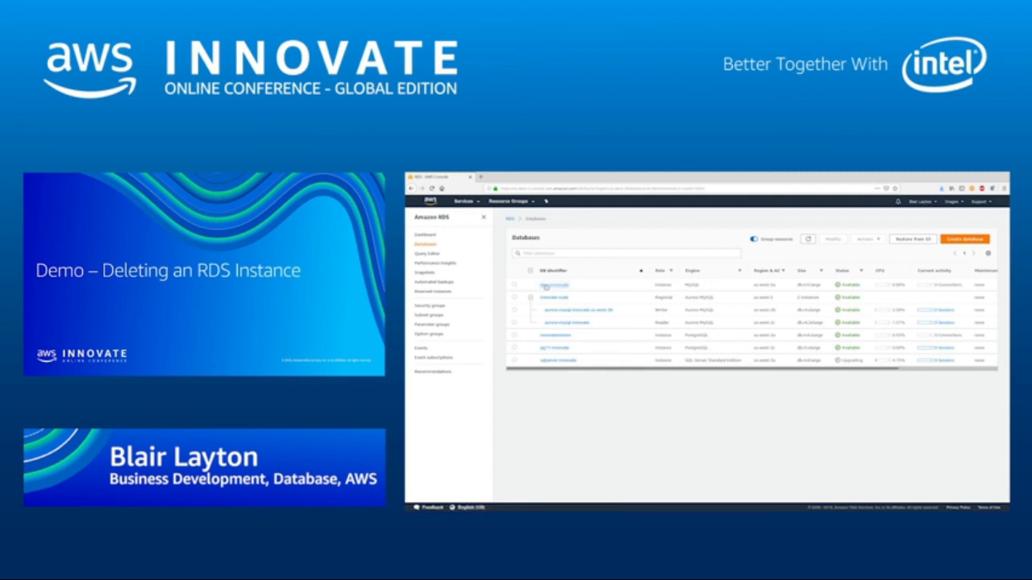
Open the demoinnovate DB identifier from the Databases list.
click(553, 284)
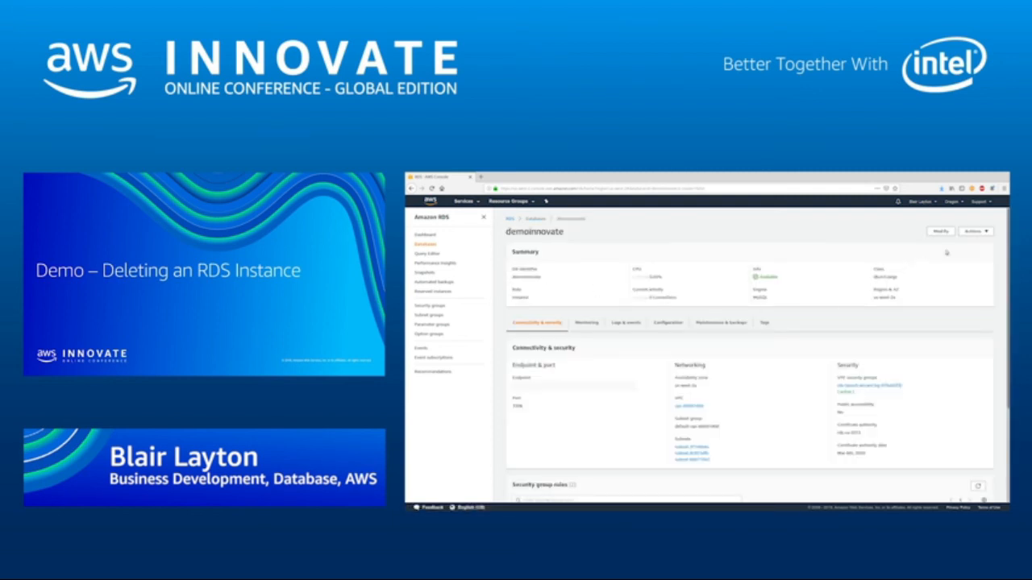
Choose Delete from demoinnovate's Actions menu.
click(975, 231)
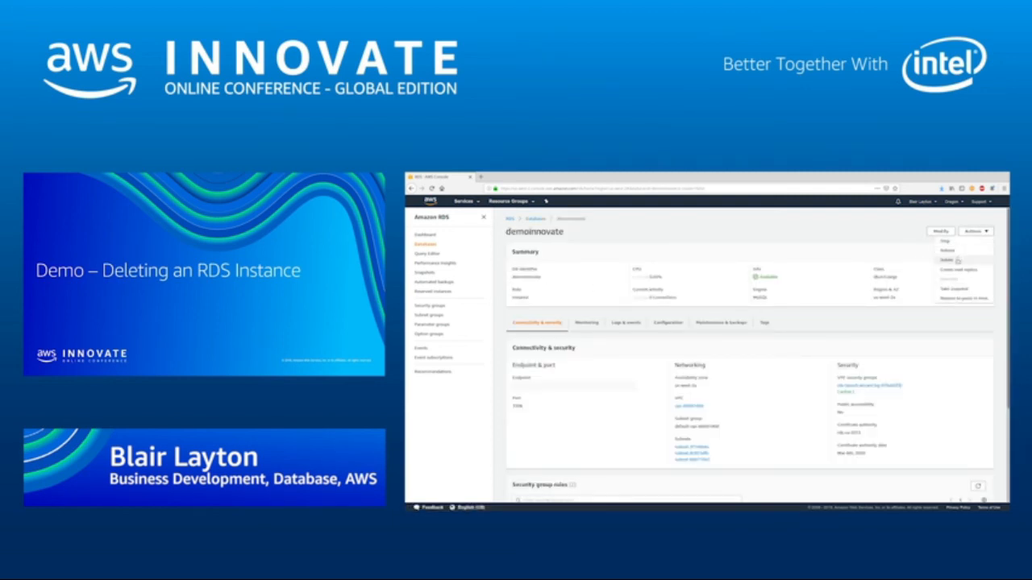
click(945, 259)
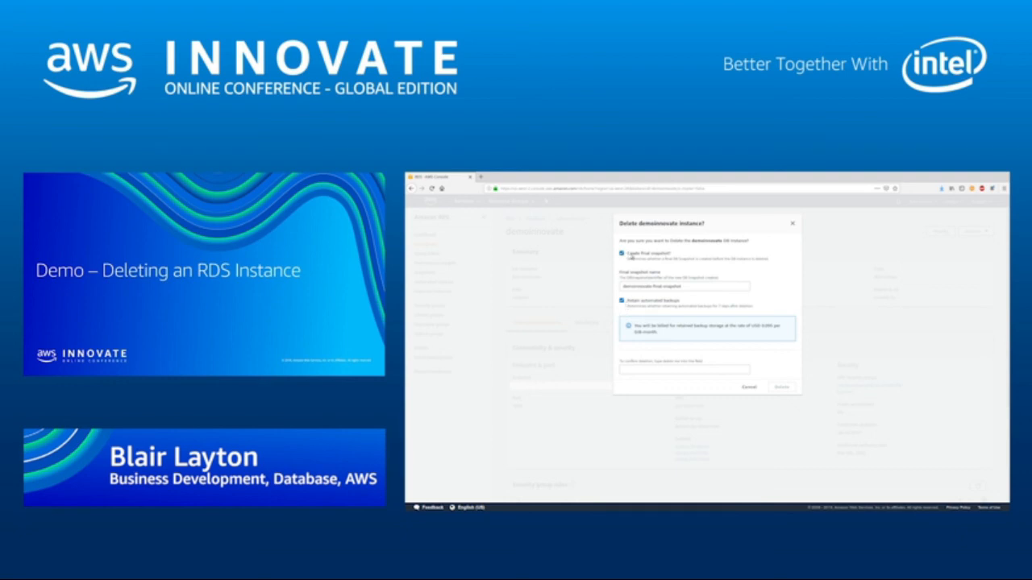
Delete demoinnovate with no final snapshot or retained automated backups, confirming with 'delete me'.
click(621, 253)
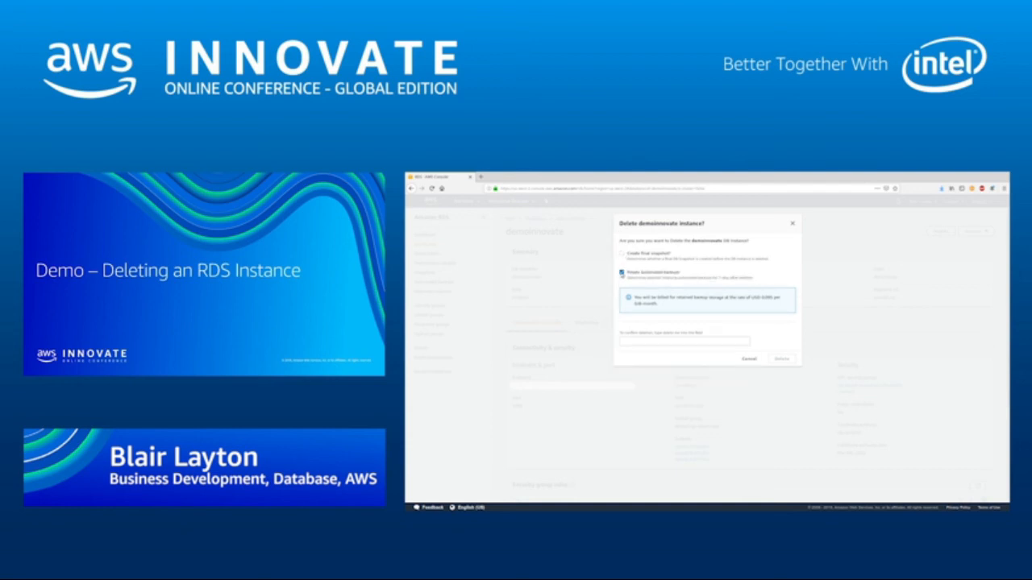
click(620, 273)
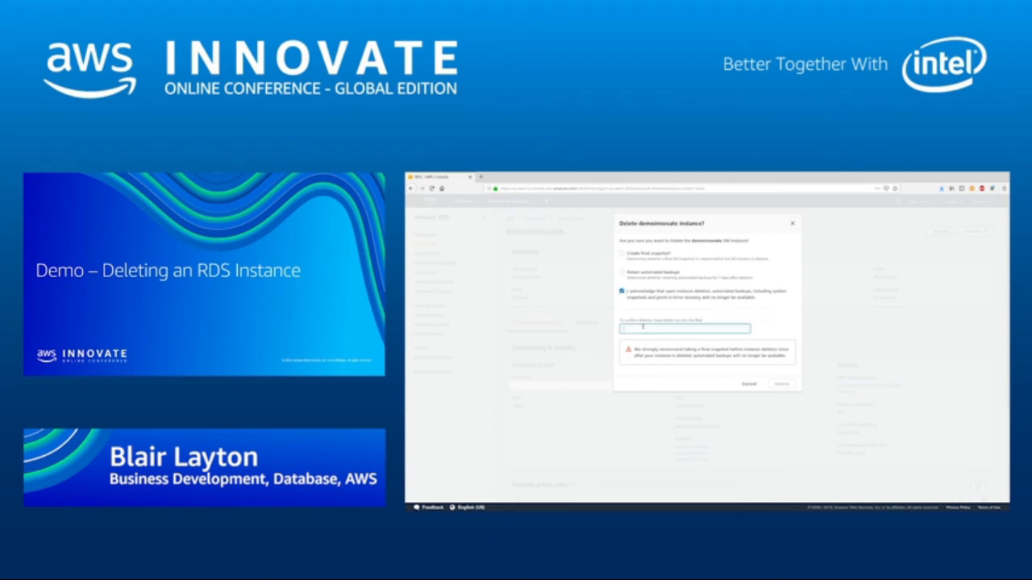
text(delete me)
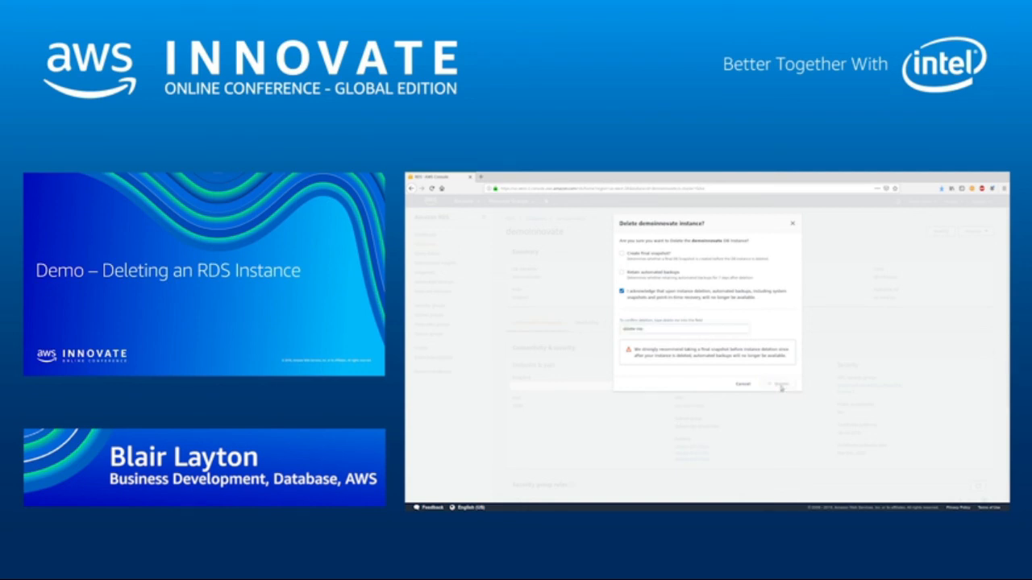
click(779, 384)
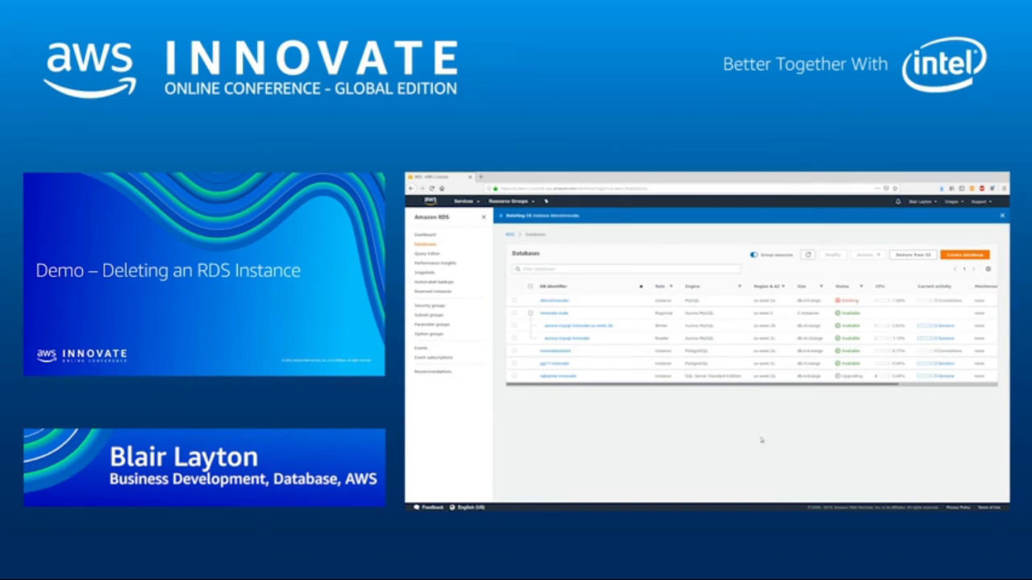
mouse_move(915, 425)
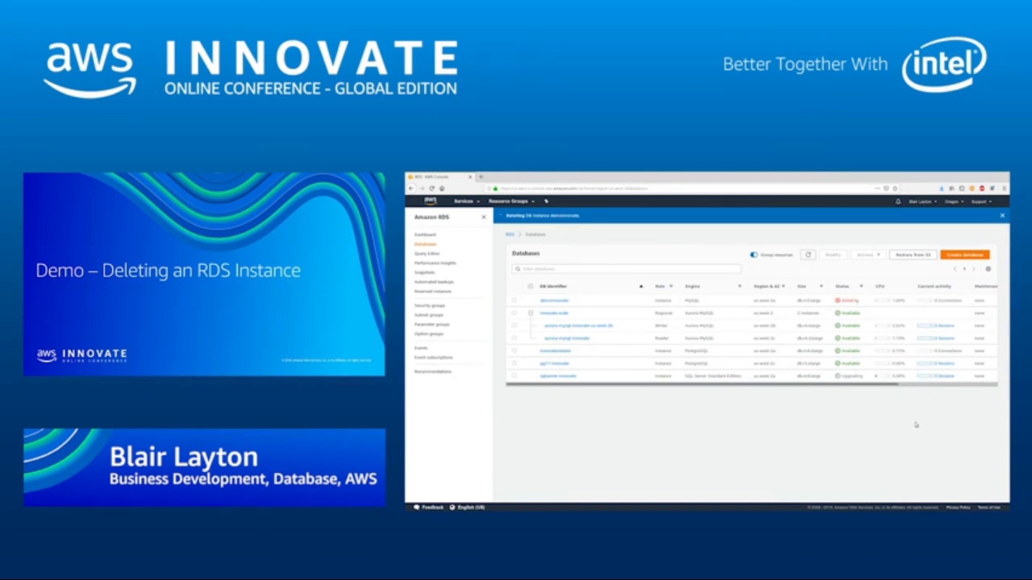